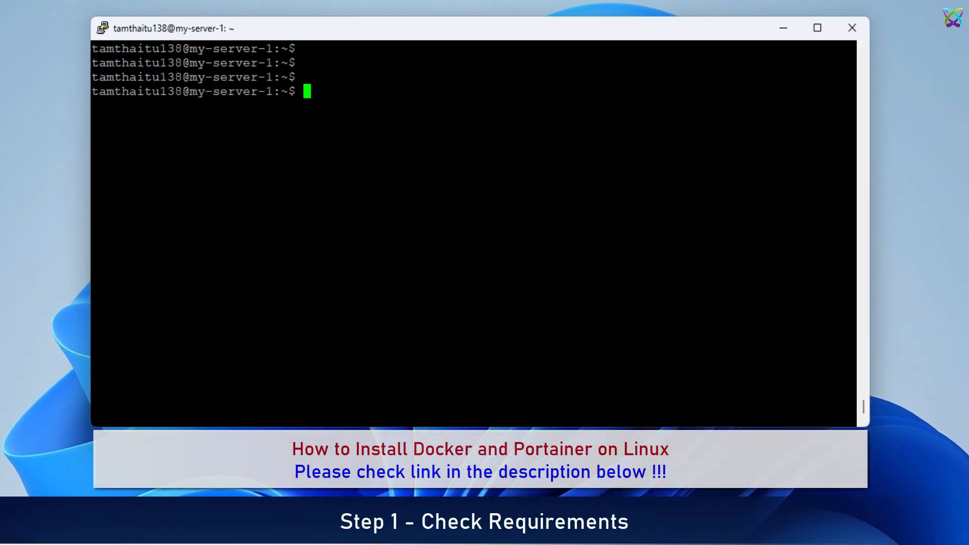
Run 'sudo systemctl status docker', confirm the service is active, then quit the status view.
text(sudo systemctl status docker)
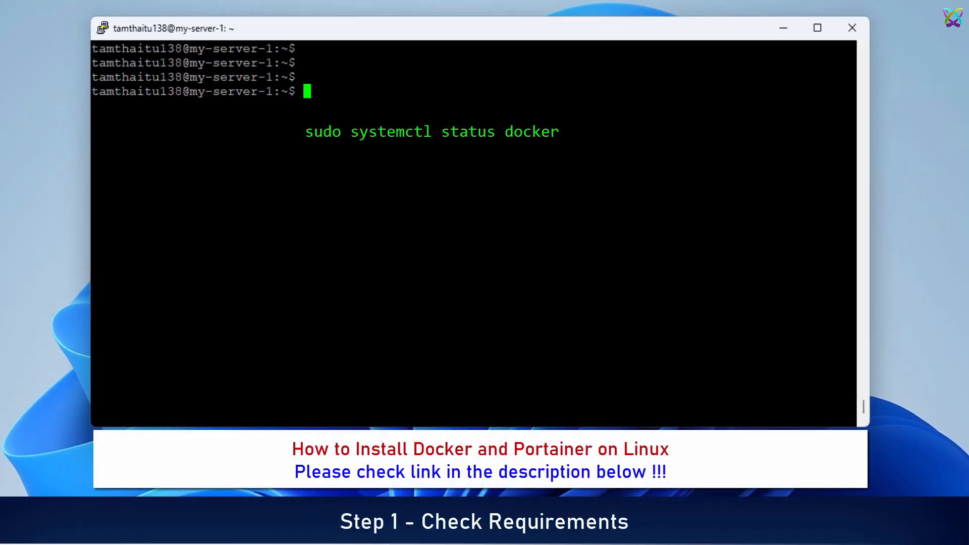
text(sudo systemc)
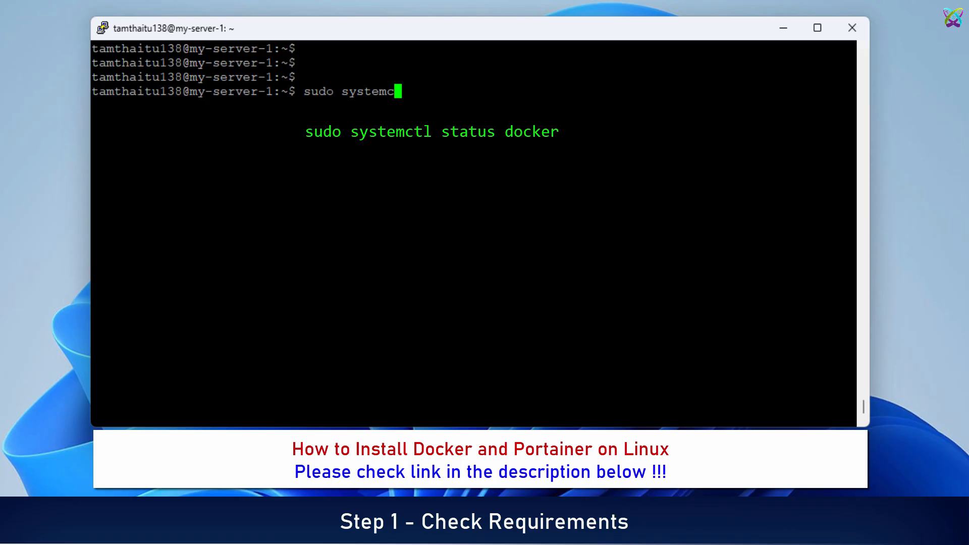
text(tl status docker)
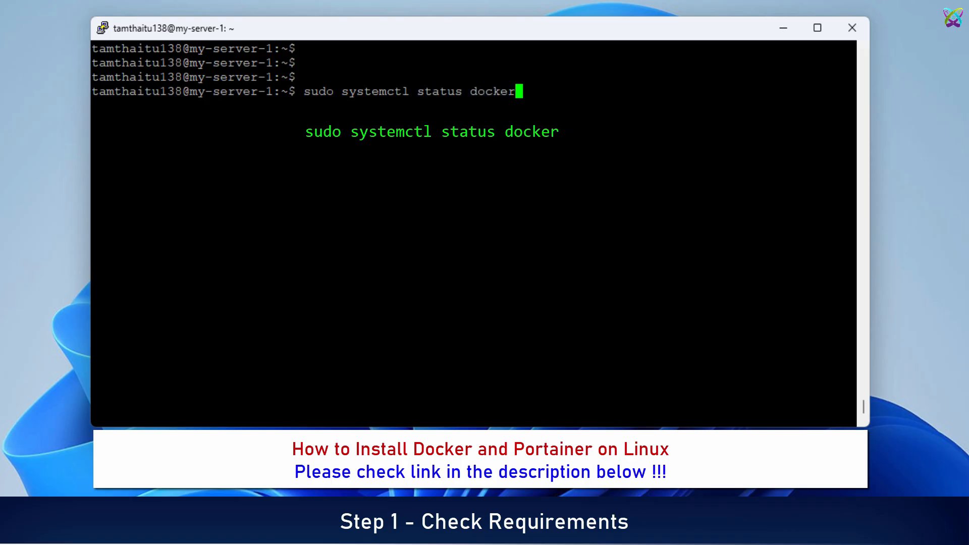
key(Return)
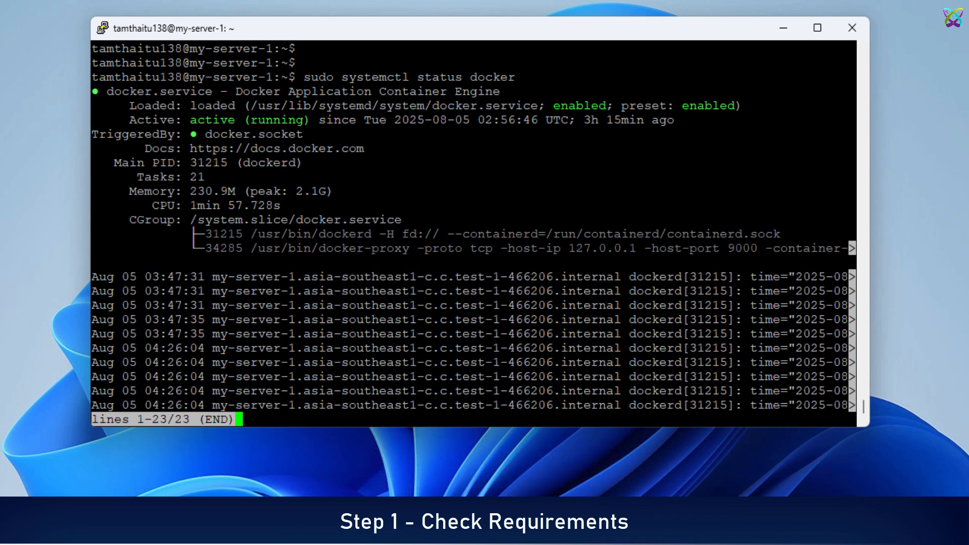
key(q)
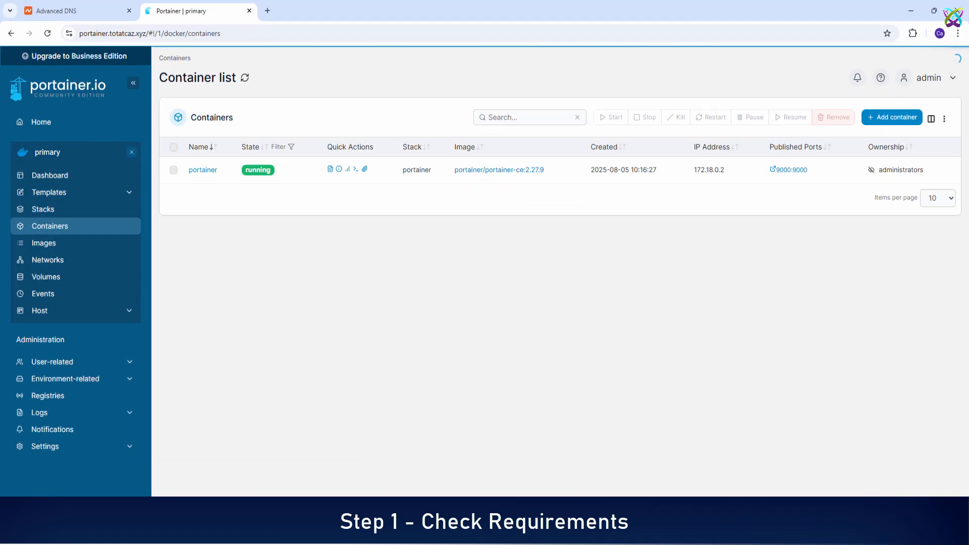
mouse_move(321, 233)
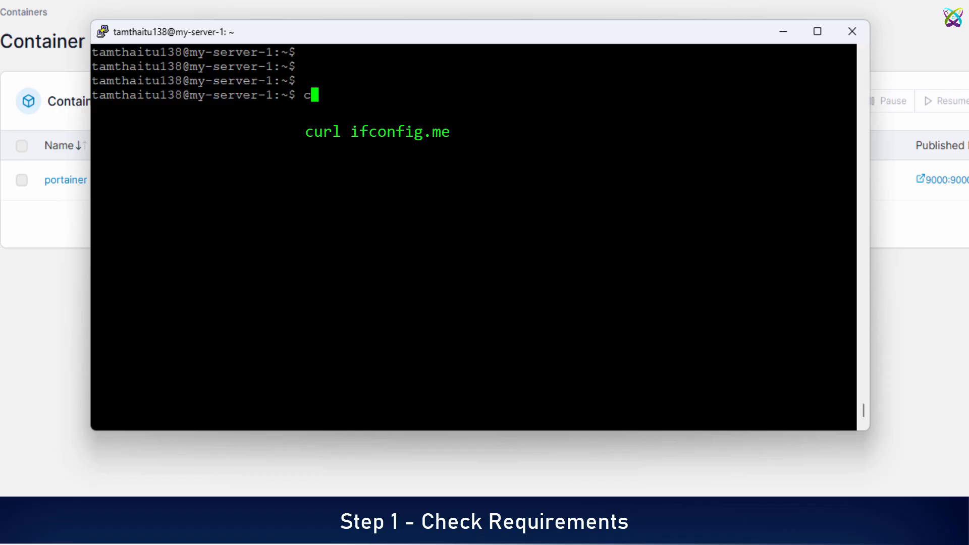
Run 'curl ifconfig.me' and copy the returned public IP 34.143.172.198.
text(url ifc)
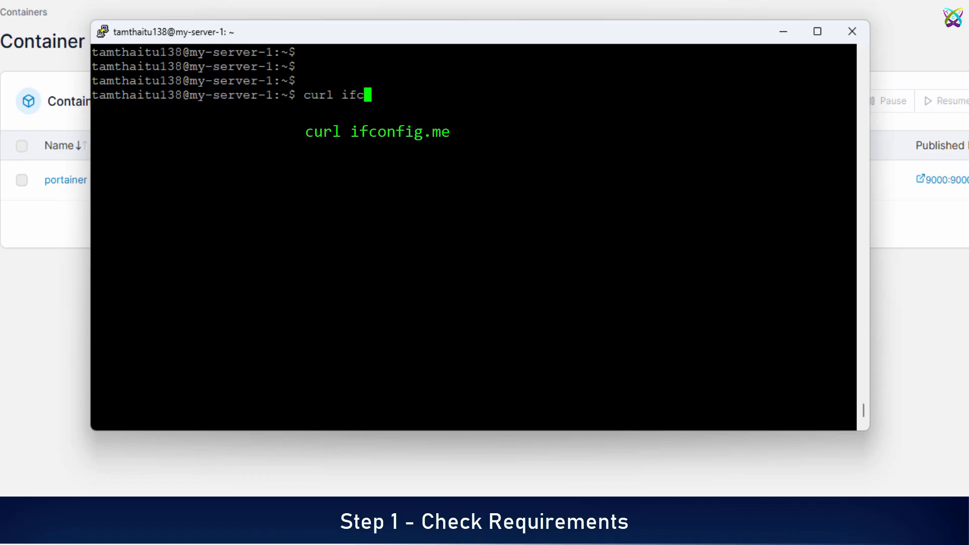
text(onfig.me)
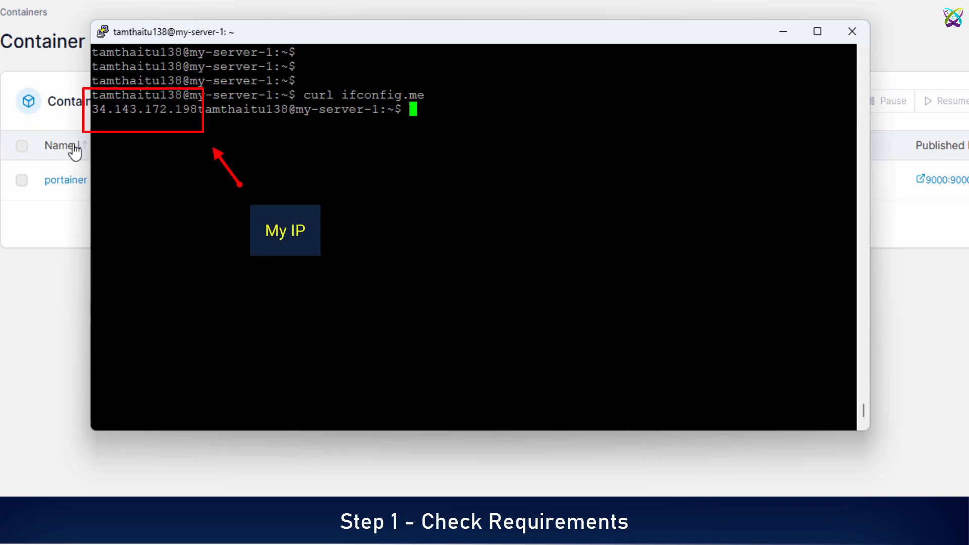
double_click(143, 110)
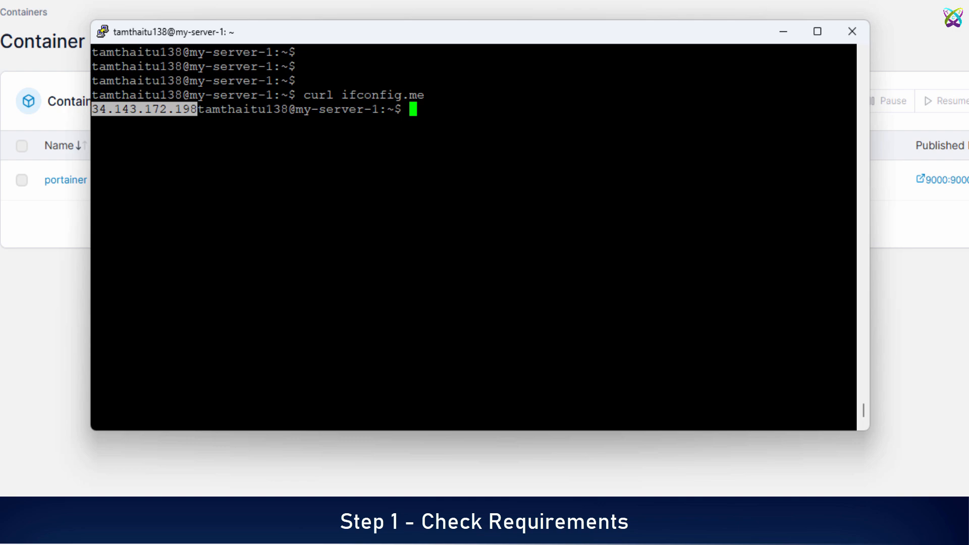
key(ctrl+c)
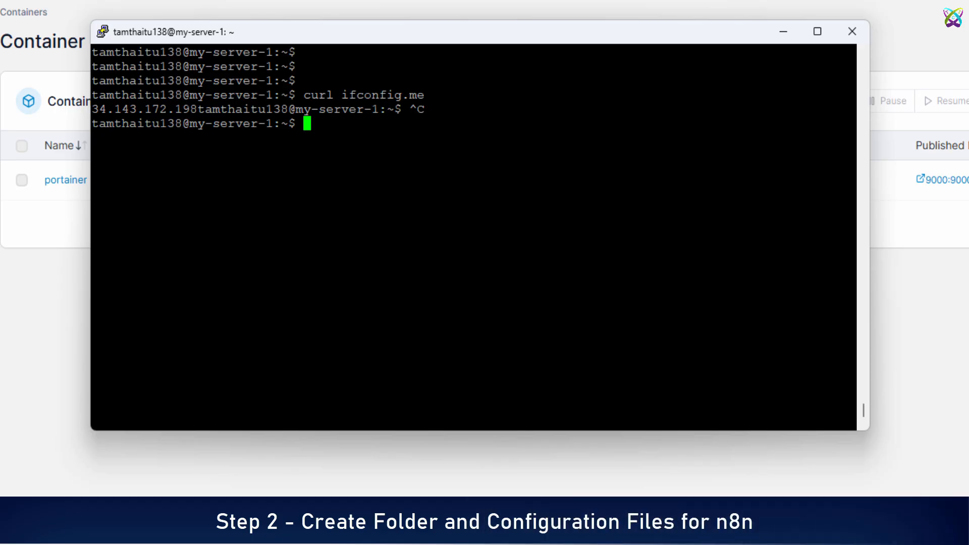
Create the n8n folder with mkdir and change into it.
text(mk)
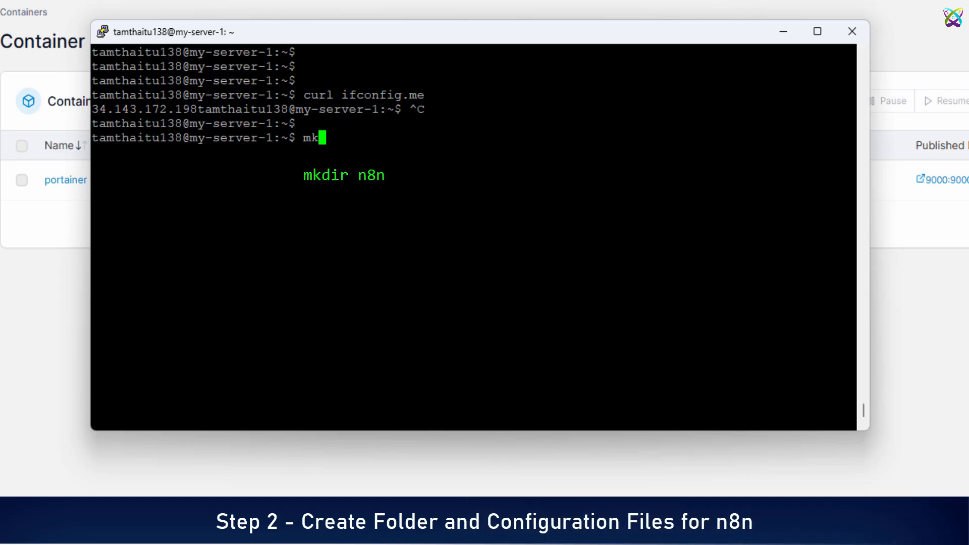
text(dir n8n)
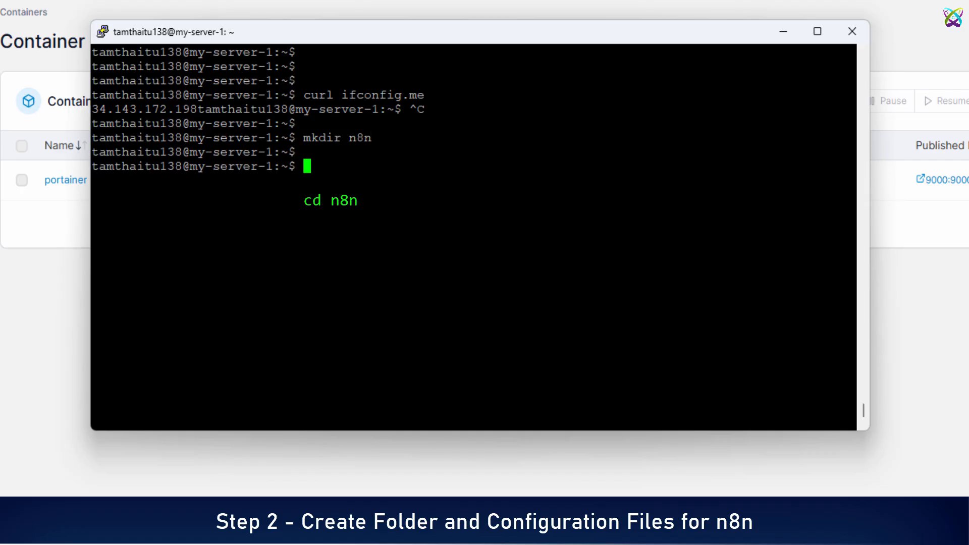
text(cd n8n/)
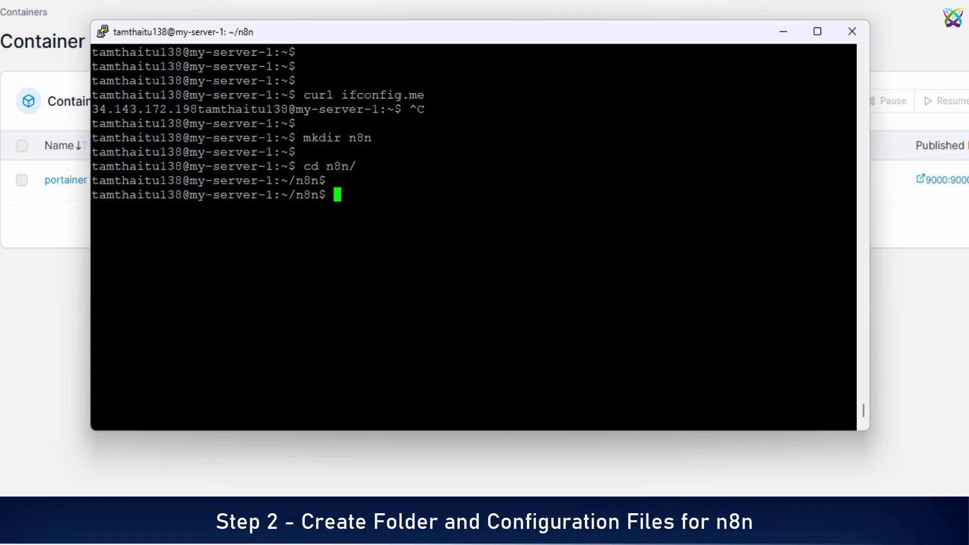
Create empty .env and docker-compose.yml files with touch.
text(touch .env docker-compose.yml)
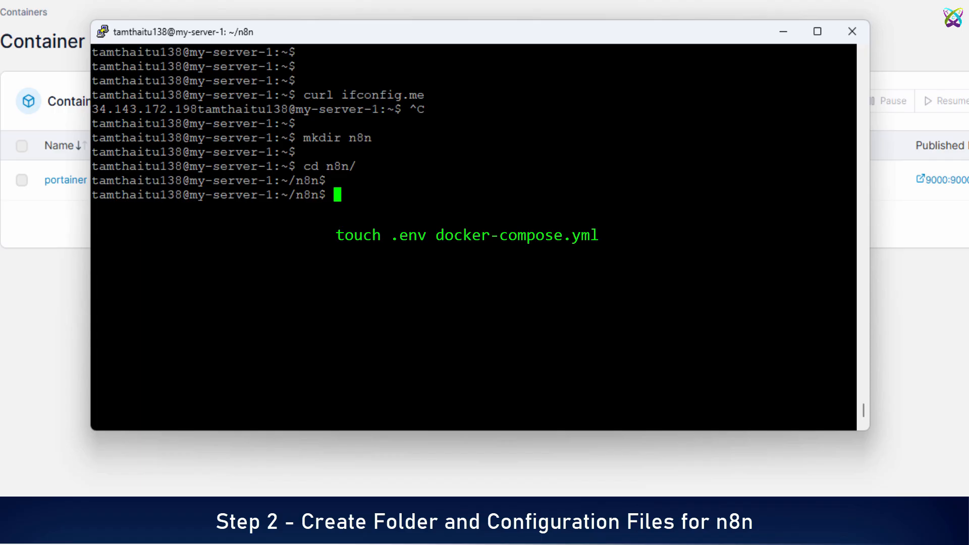
text(touch .env)
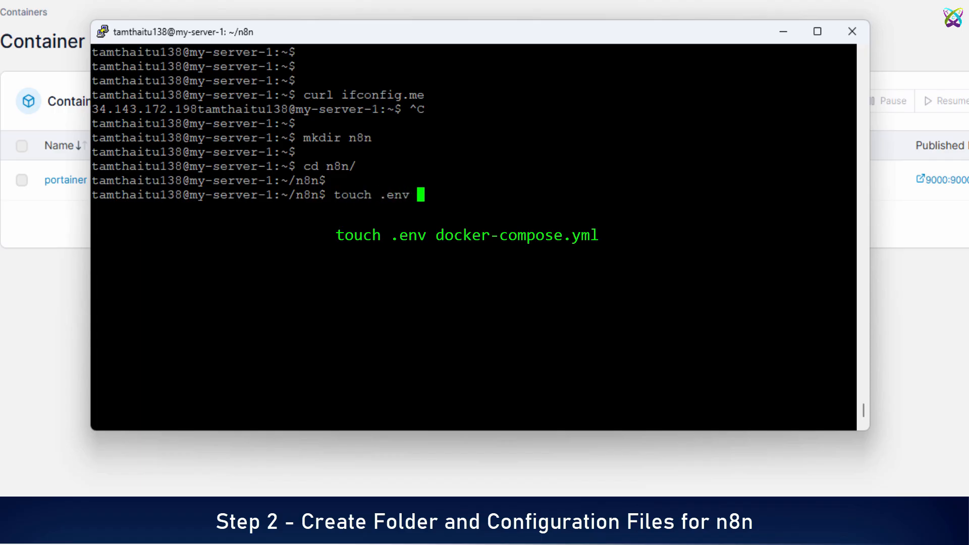
text(docker-compose)
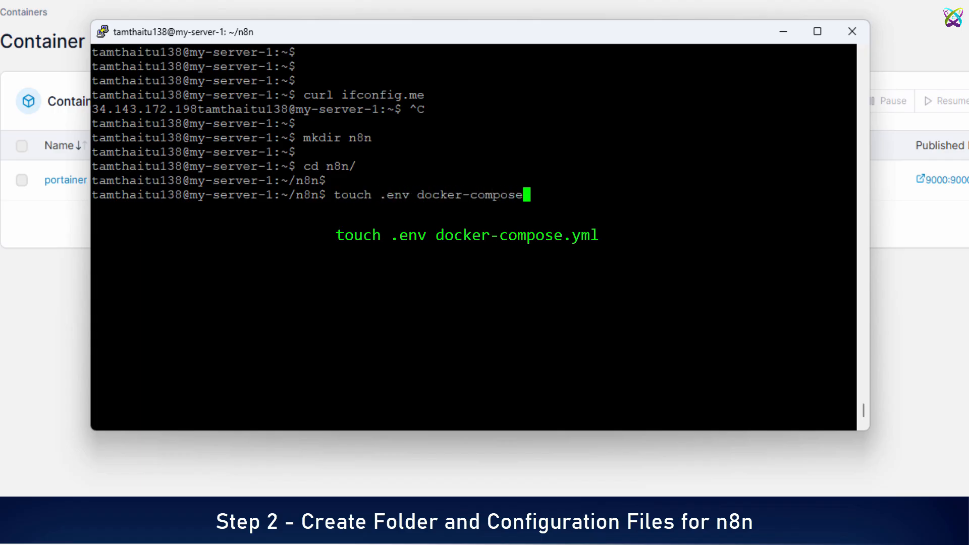
text(.yml)
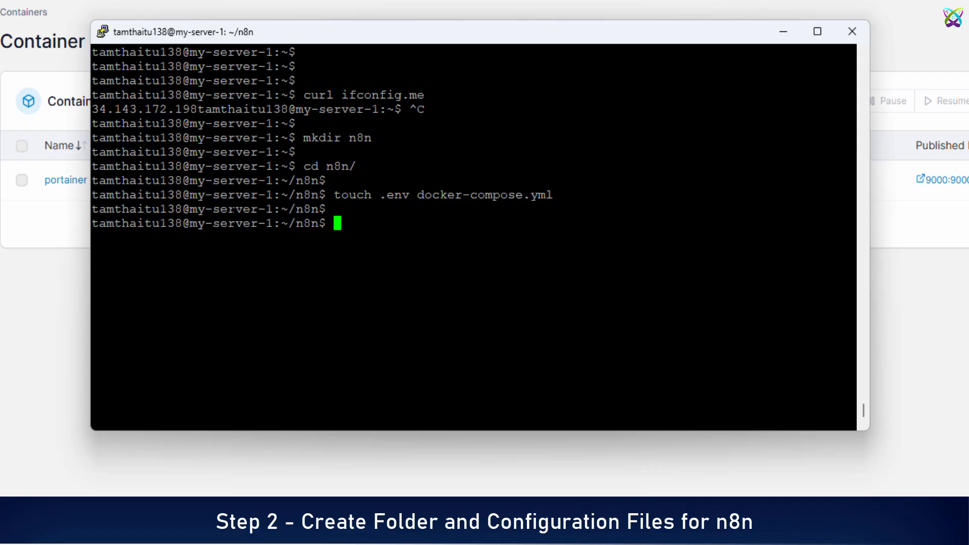
Edit .env in vim and enter insert mode.
text(vim .env)
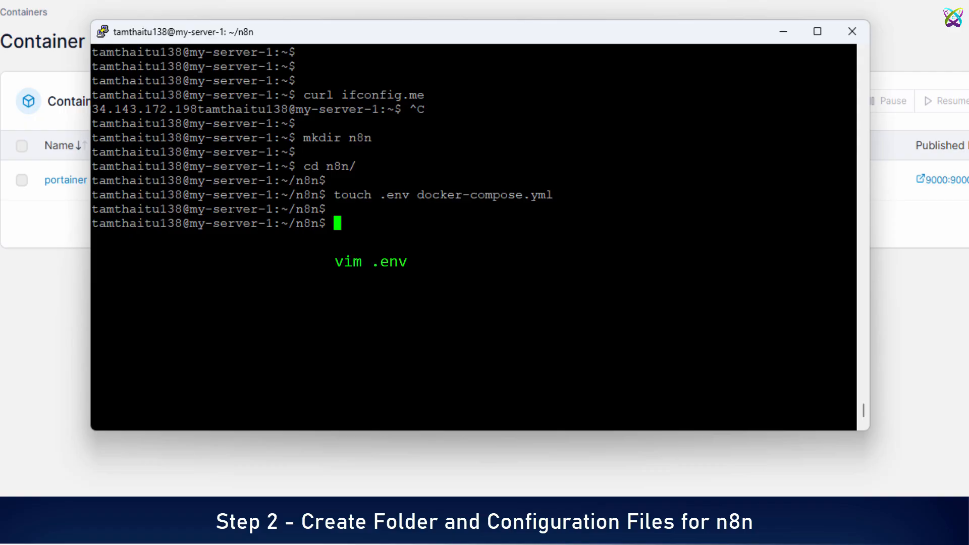
text(vim .)
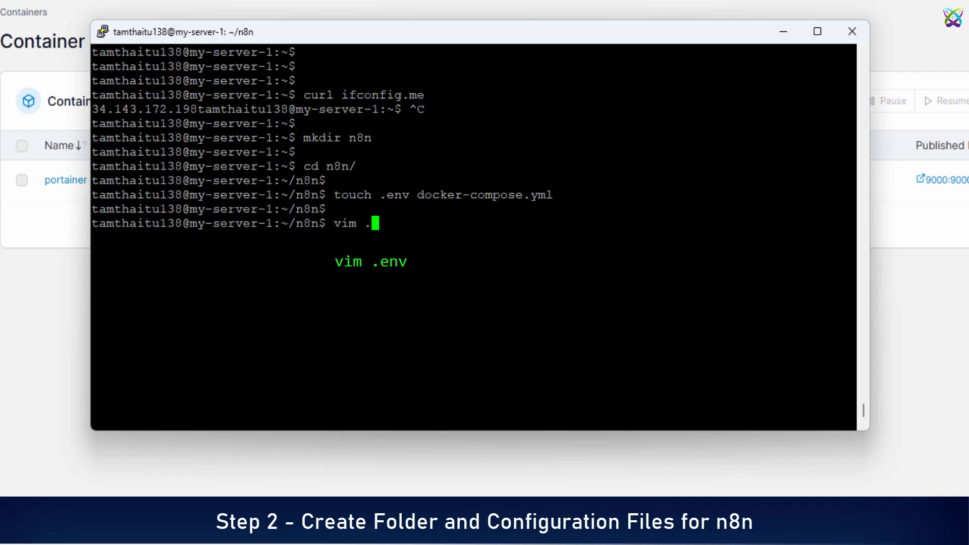
text(env)
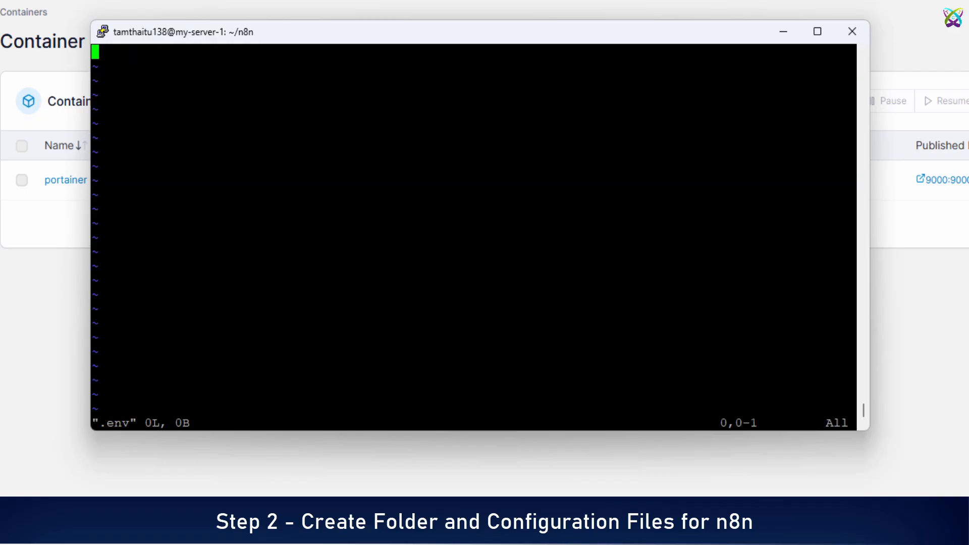
key(i)
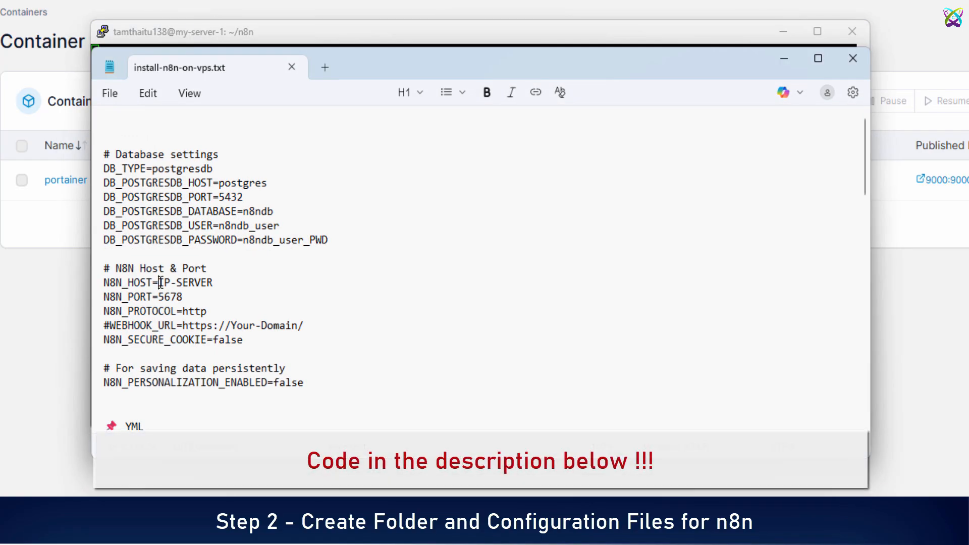
Replace IP-SERVER with 34.143.172.198 and select the environment settings block to copy.
double_click(185, 283)
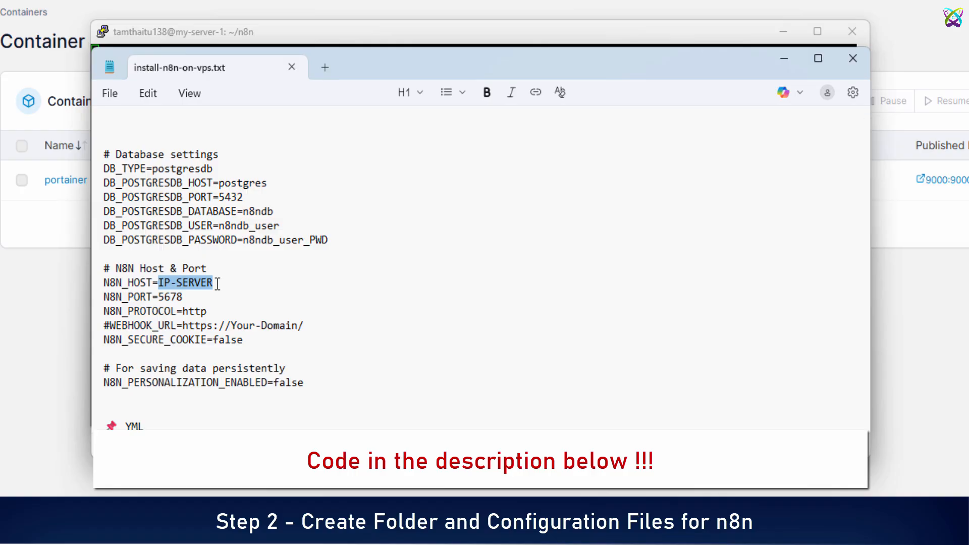
text(34.143.172.198)
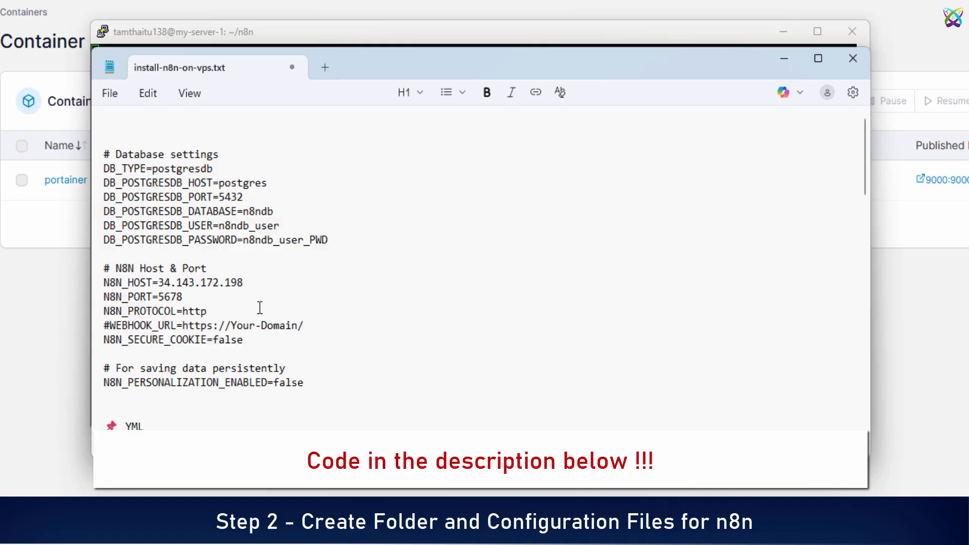
mouse_move(393, 318)
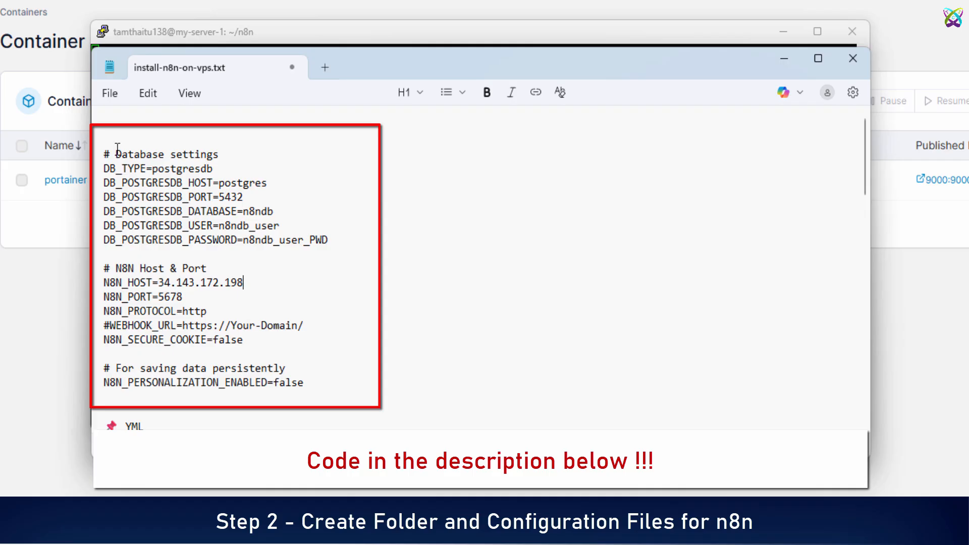
drag(118, 155, 303, 383)
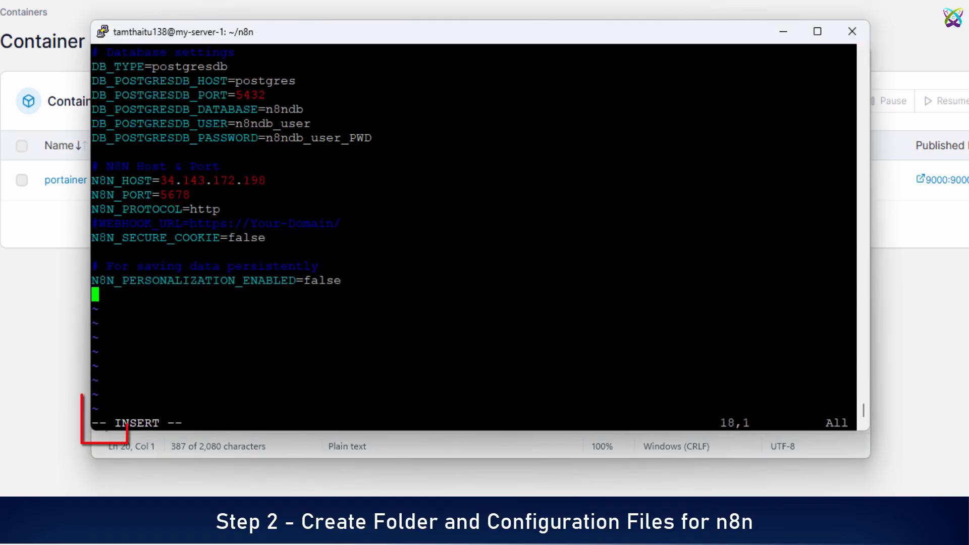
Save and quit .env with :x, then start editing docker-compose.yml in vim.
key(Escape)
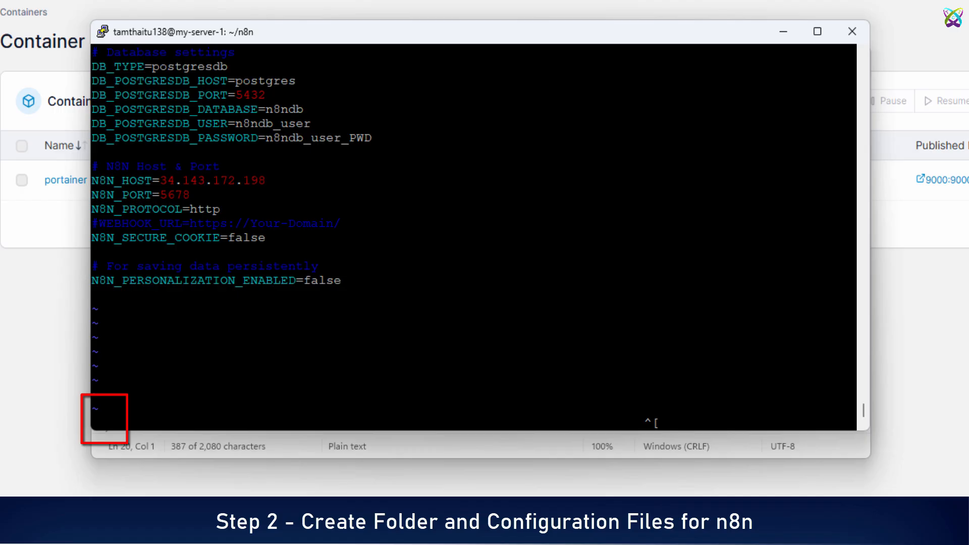
text(:x)
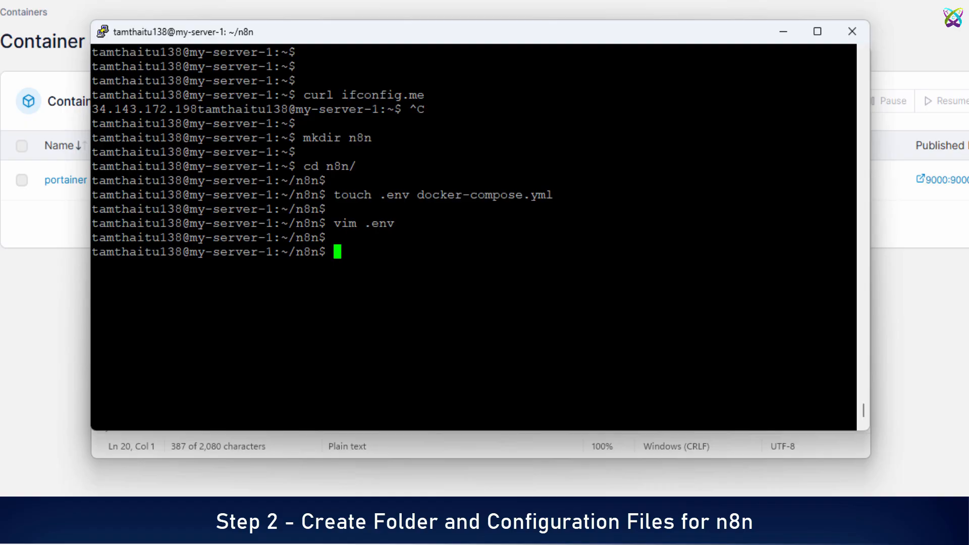
text(vim docker-compose.yml)
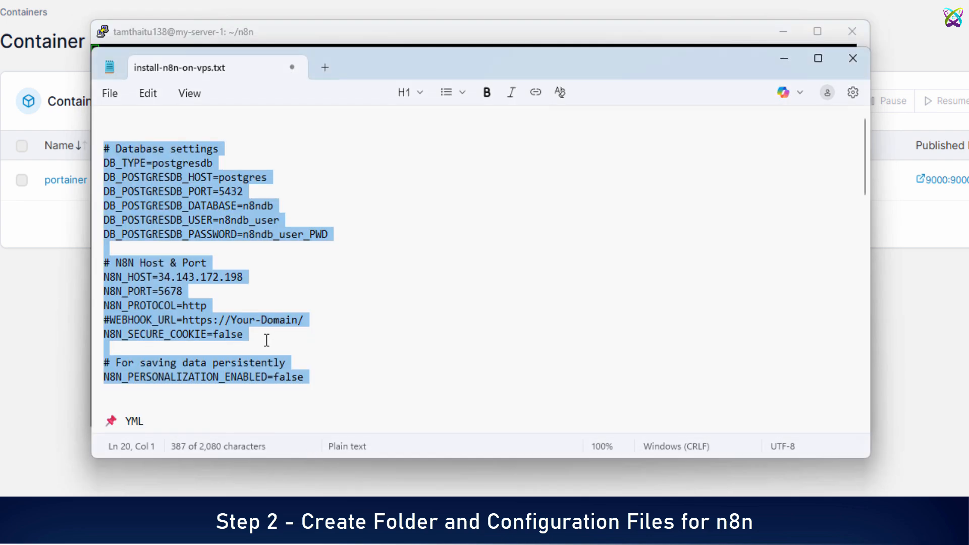
Scroll the installation notes down to the docker-compose YML section.
scroll(down, 3)
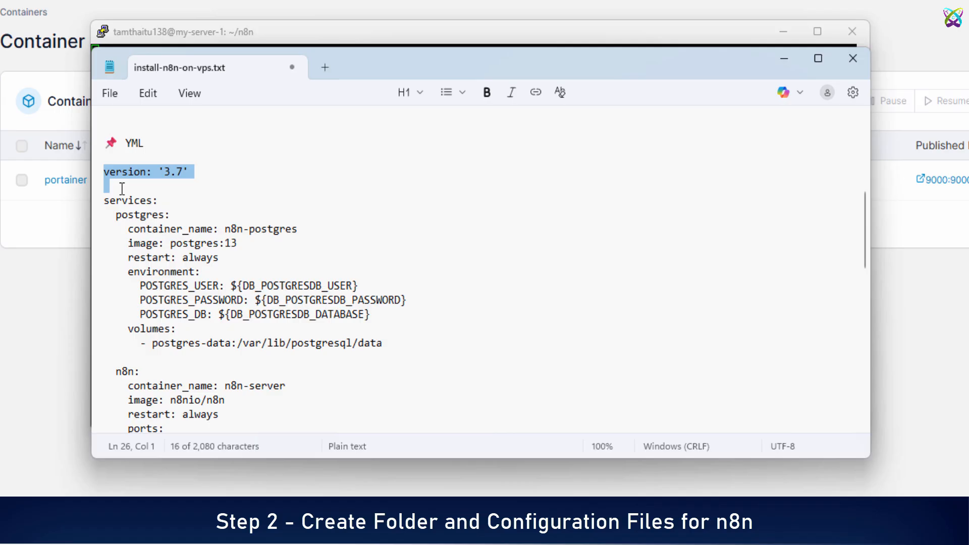
scroll(down, 3)
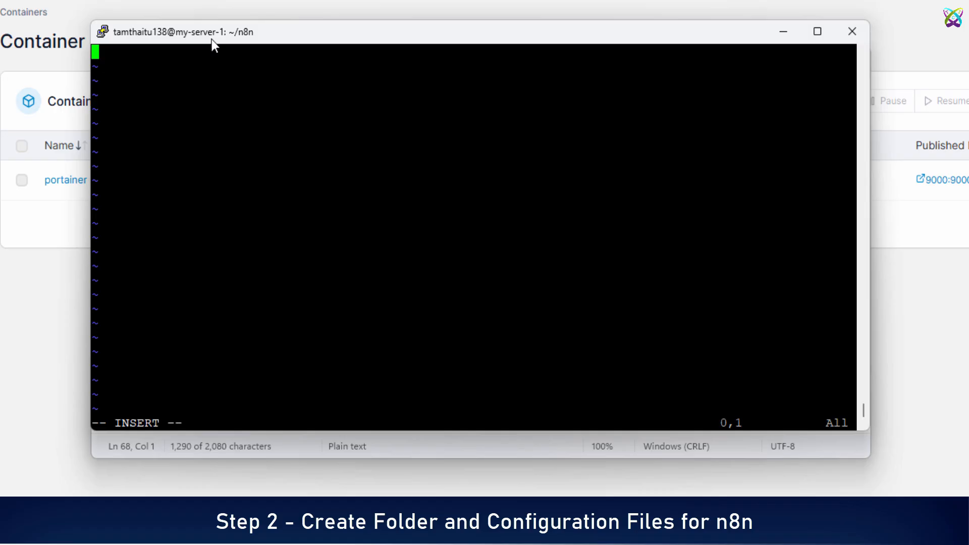
Scroll through the pasted compose content in docker-compose.yml.
scroll(down, 3)
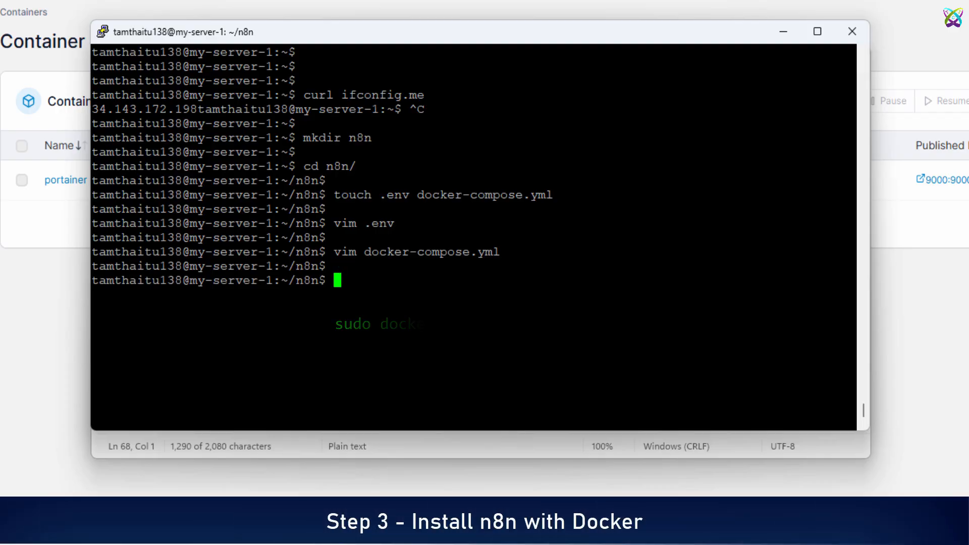
Run 'sudo docker compose up -d' to start the n8n and Postgres containers.
text(sudo docker)
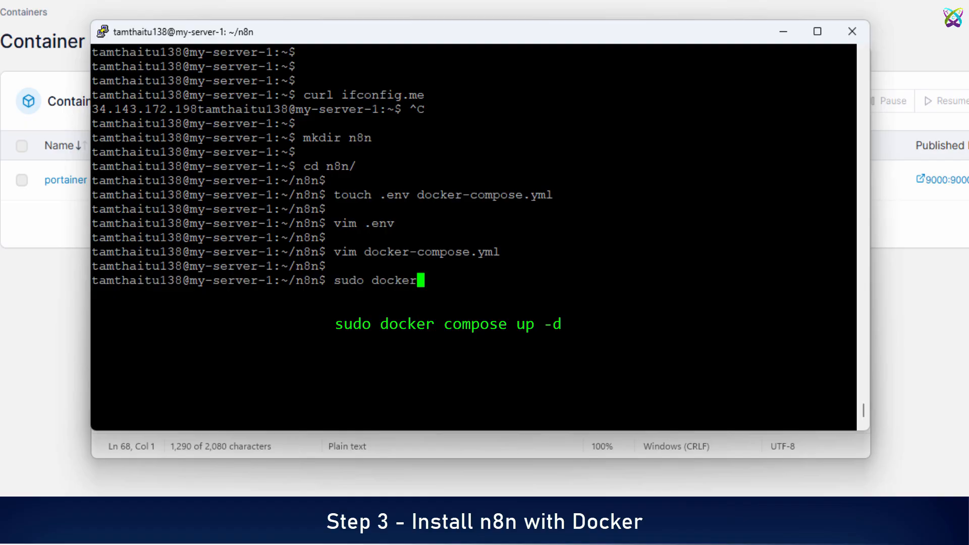
text(compose up)
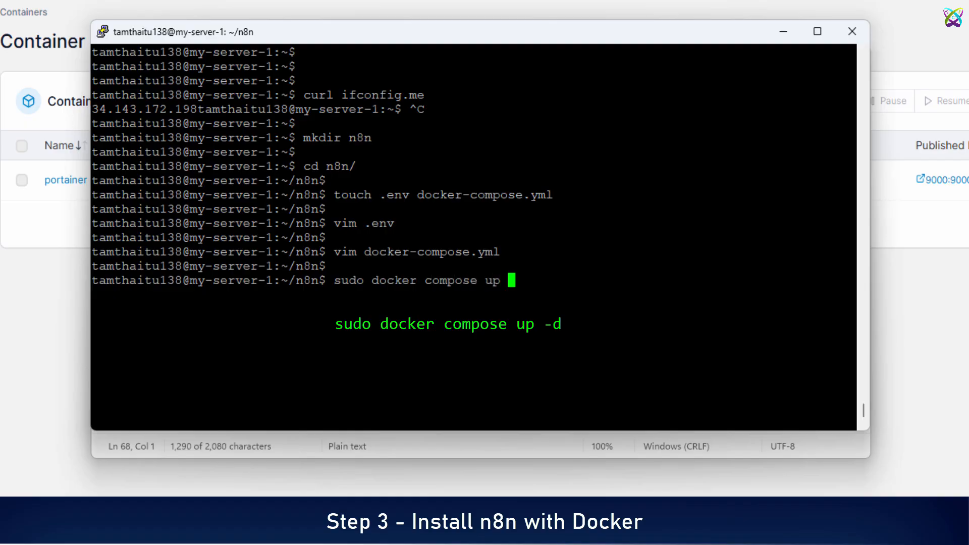
text(-d)
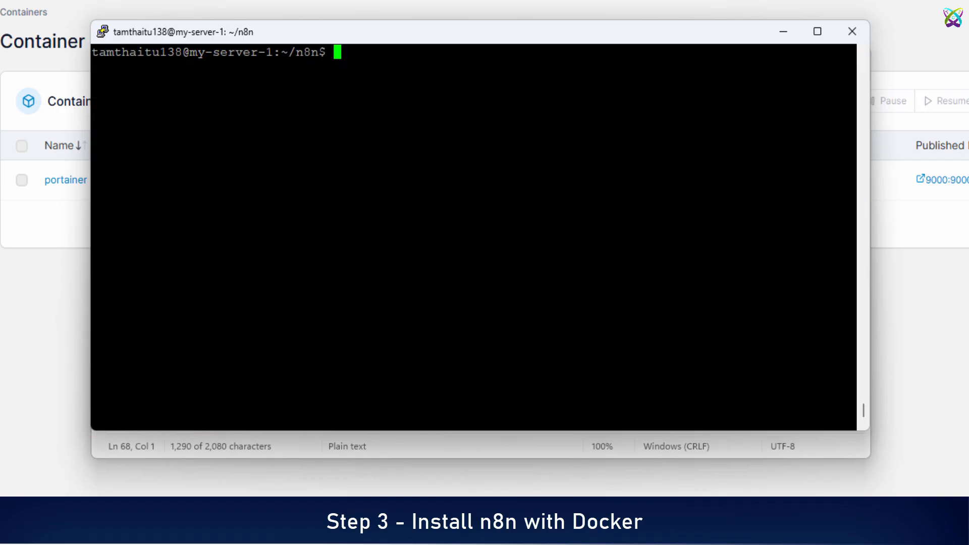
Run 'sudo docker ps' to list n8n-server, n8n-postgres and portainer as up.
key(Enter)
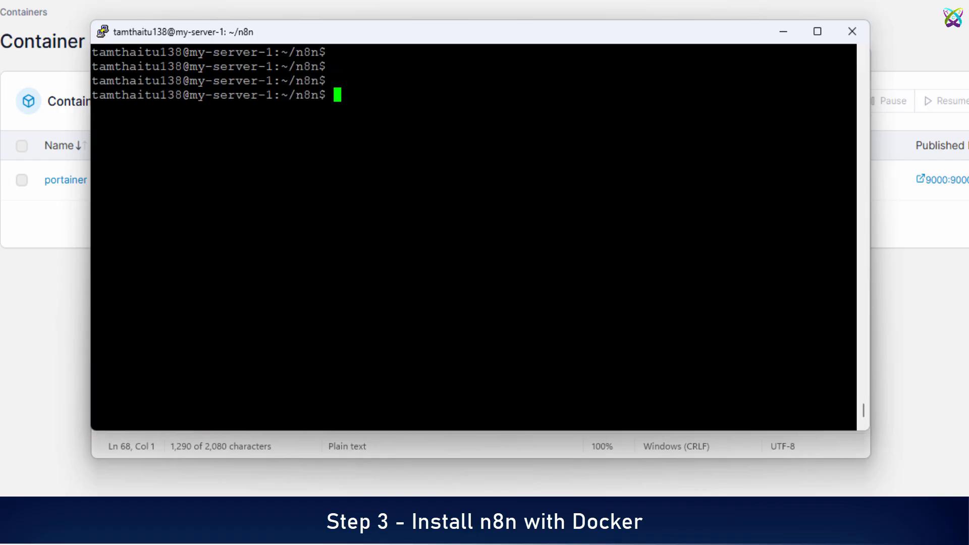
text(sudo doc)
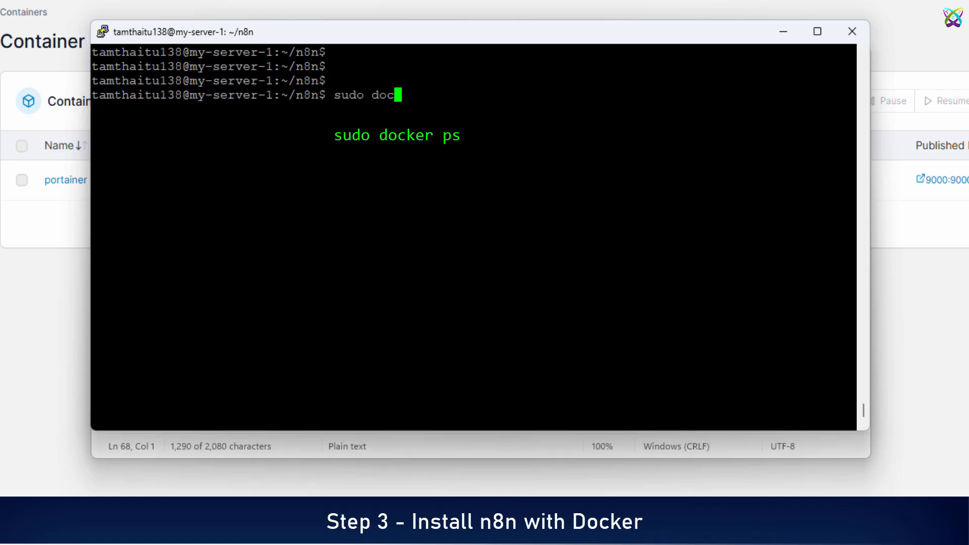
text(ker ps)
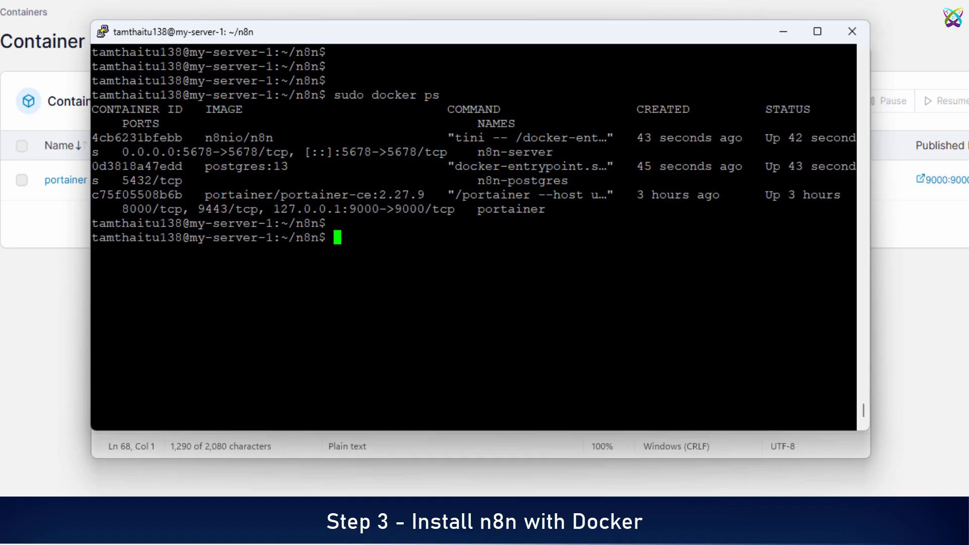
mouse_move(65, 299)
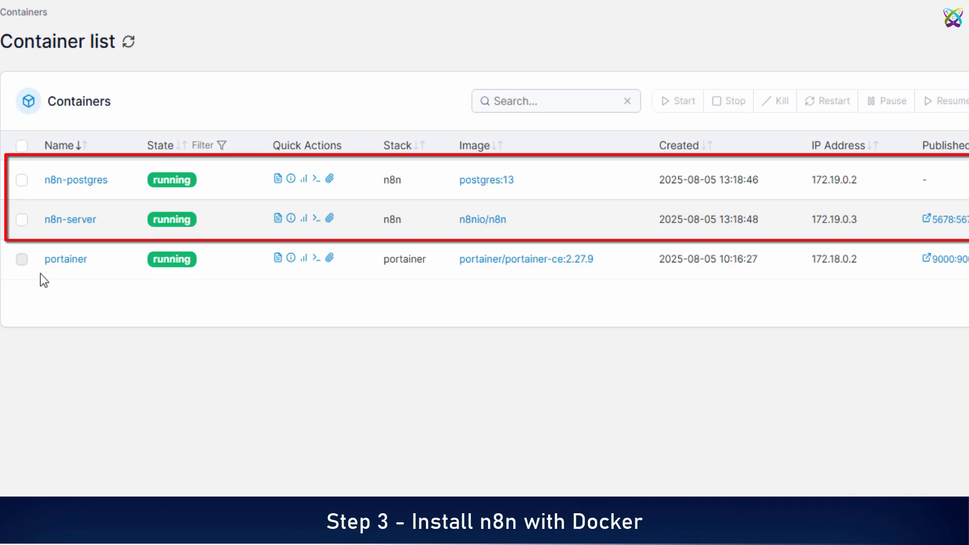
mouse_move(59, 365)
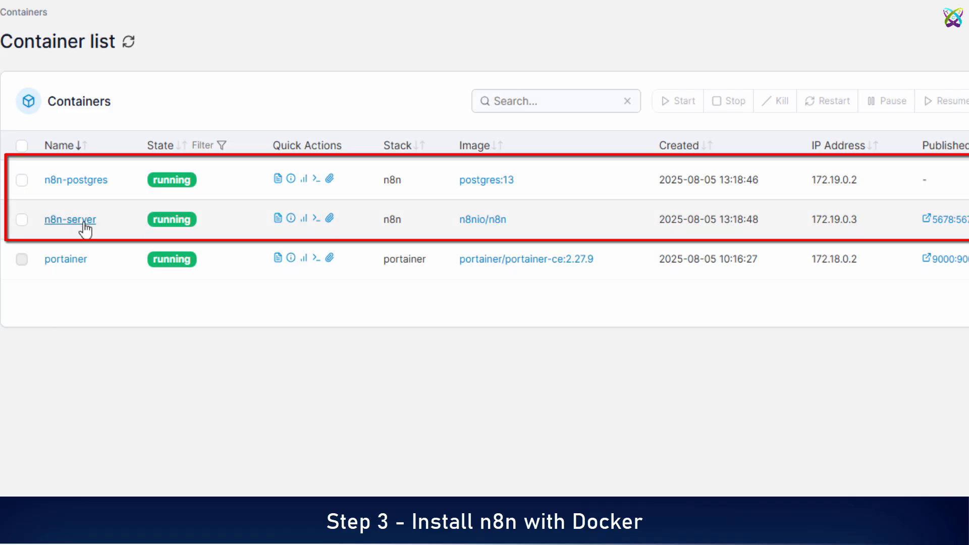
Show Portainer's Containers page listing n8n-postgres and n8n-server running in the n8n stack.
click(69, 219)
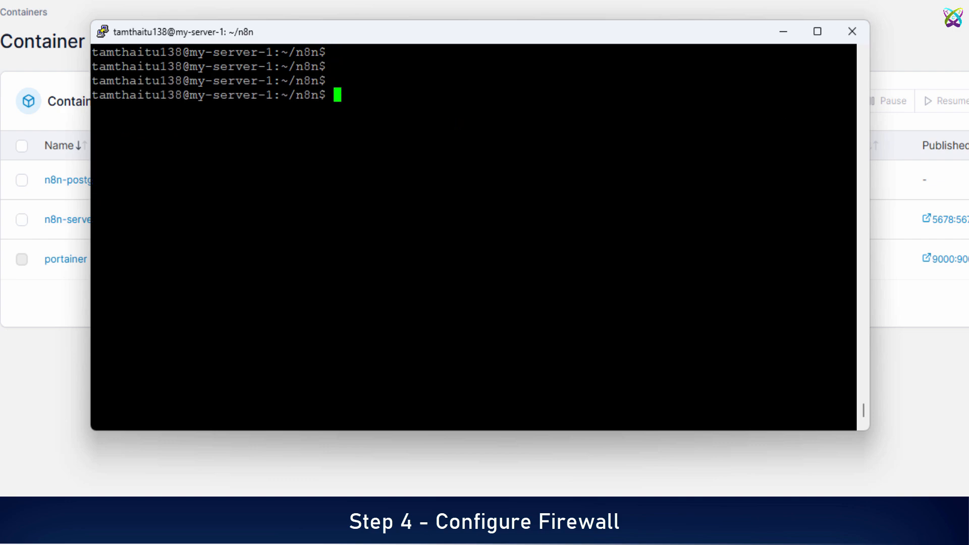
Check ufw status, allow port 5678, and confirm it is listed with 22, 9000, 80 and 443.
text(sudo)
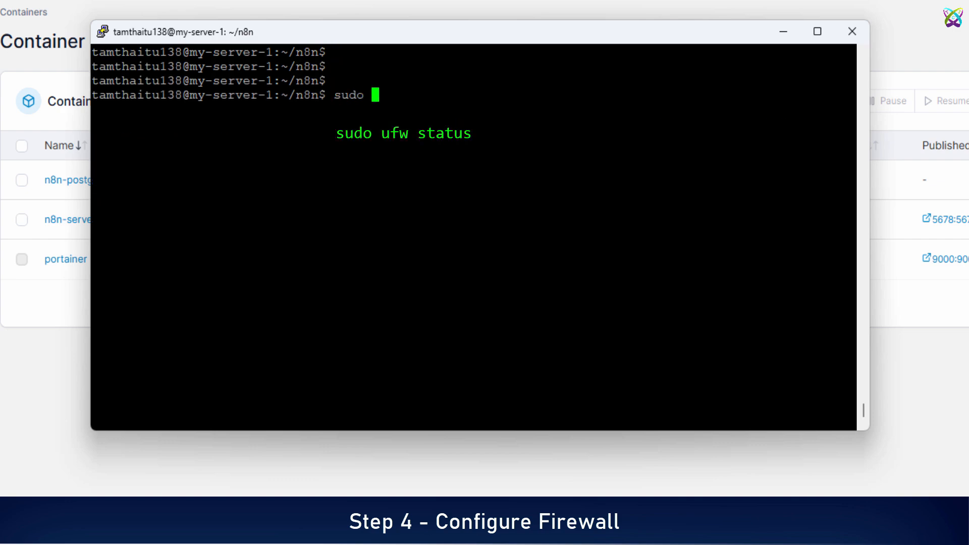
text(ufw status)
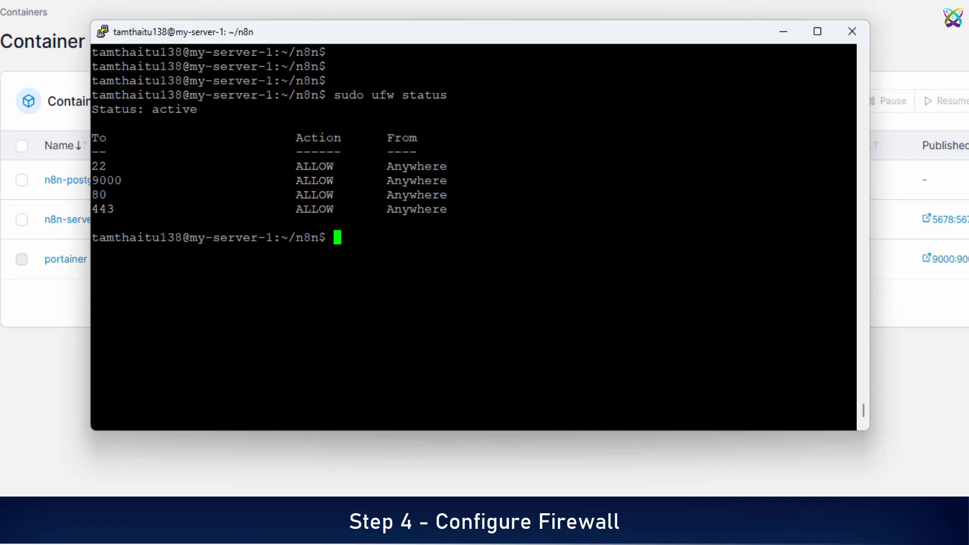
text(sudo ufw allow 5678)
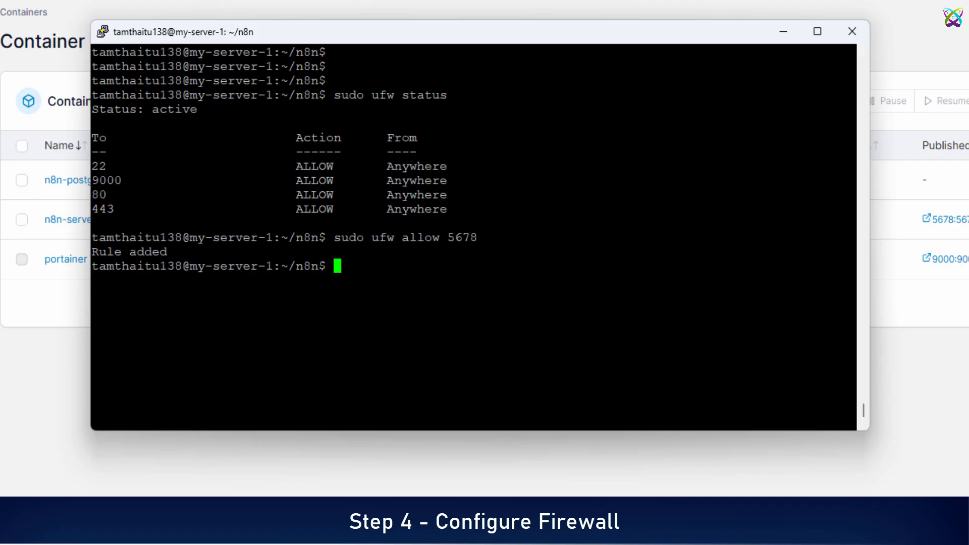
text(sudo ufw status)
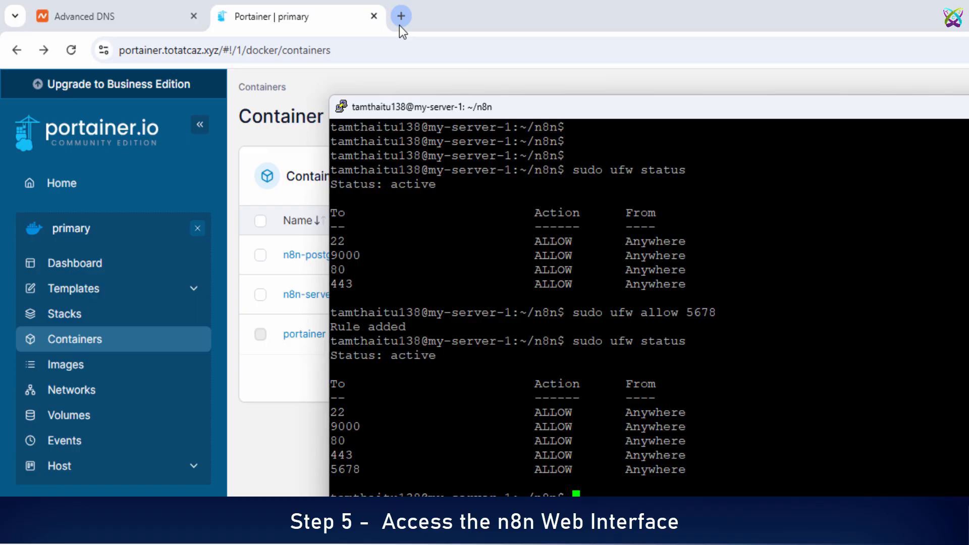
text(34.)
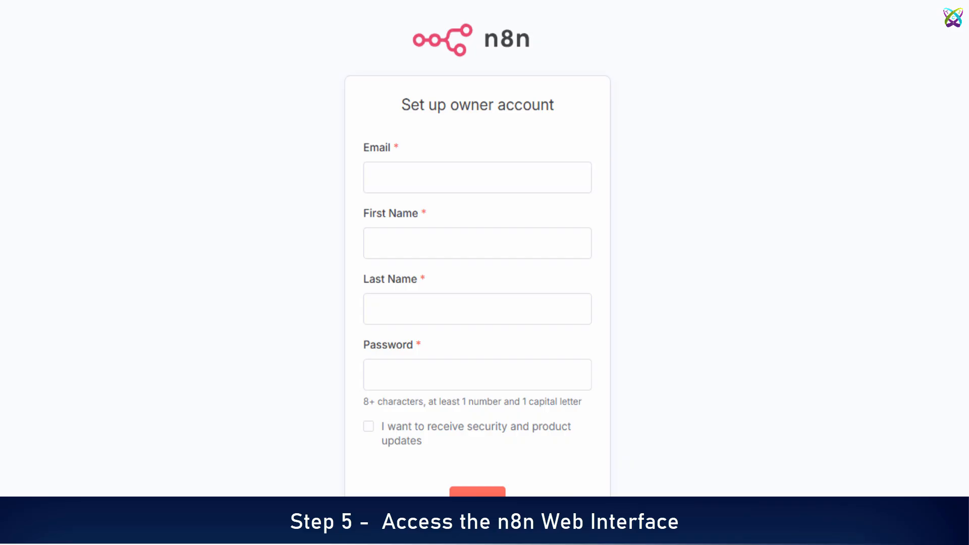
click(460, 171)
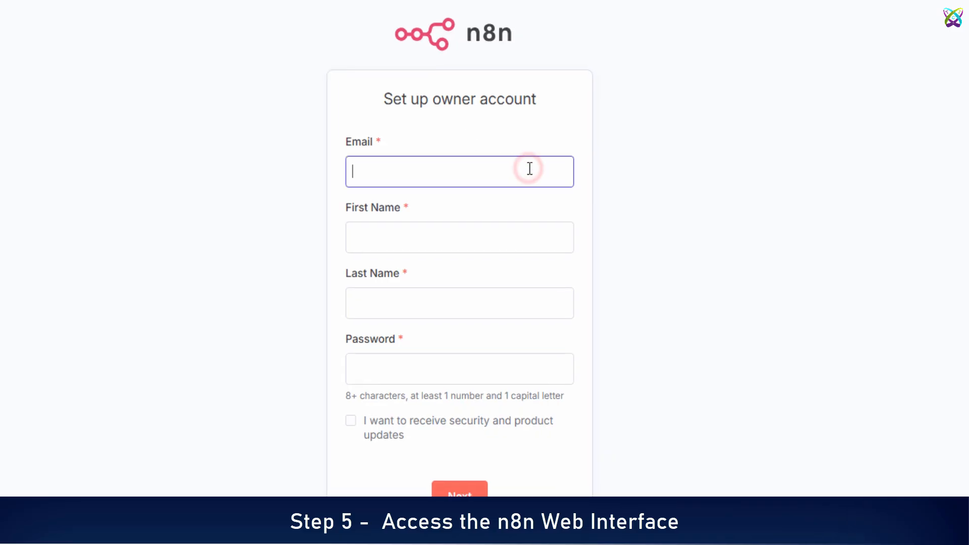
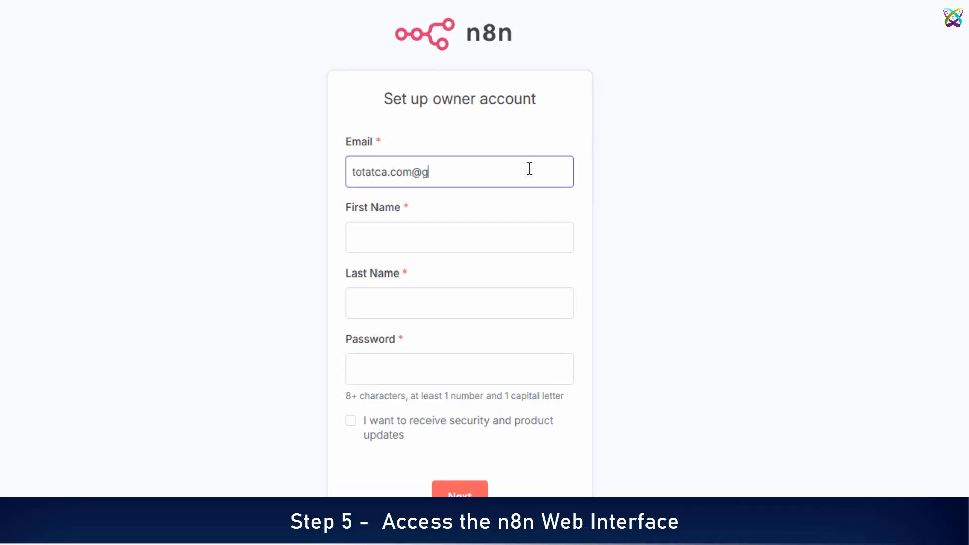
text(Tot)
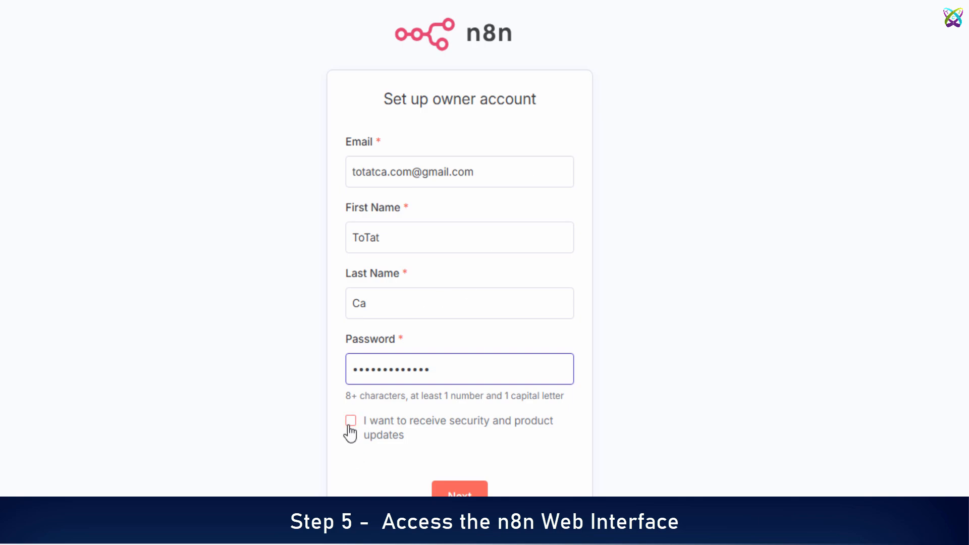
Opt in to security and product updates and submit the owner account form.
click(351, 421)
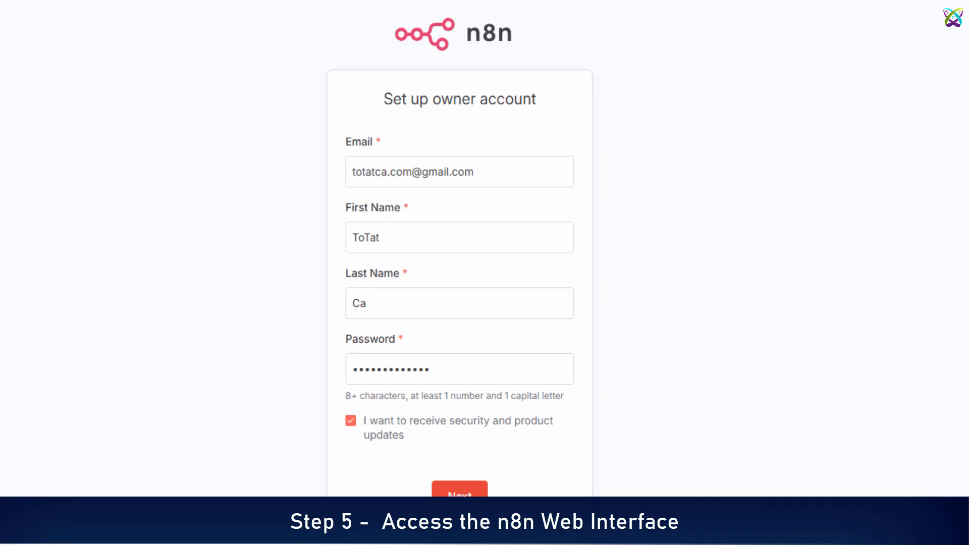
click(484, 388)
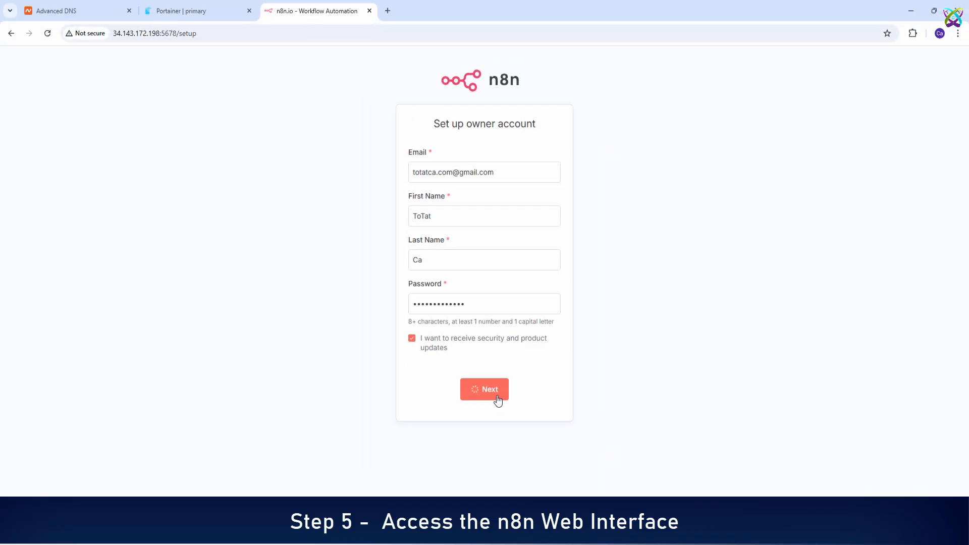
click(484, 388)
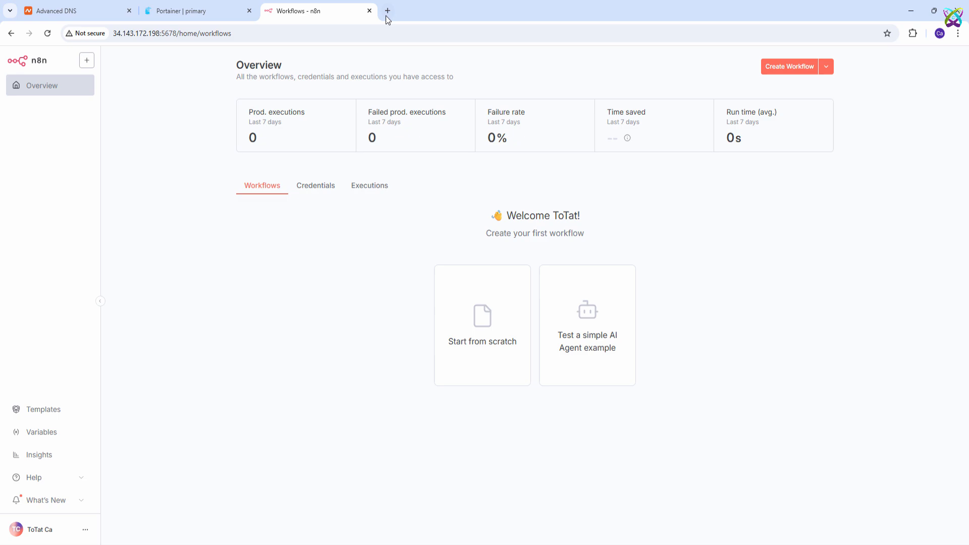
mouse_move(350, 123)
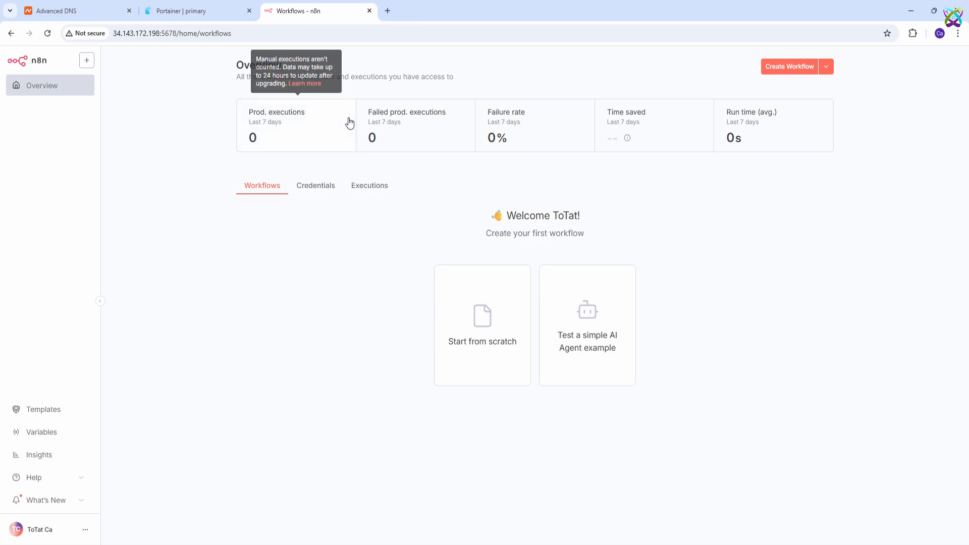
mouse_move(79, 62)
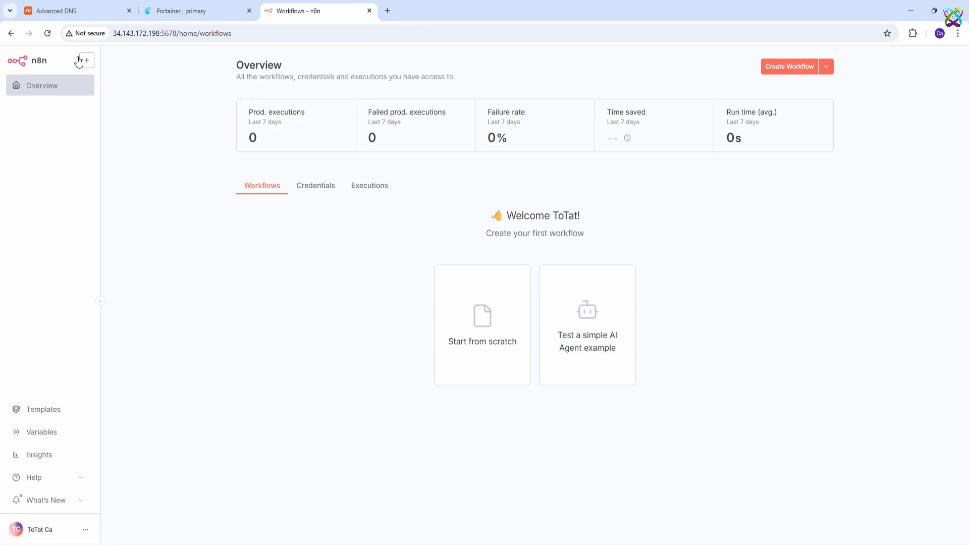
Enter n8n.totatcaz.xyz:5678 in a new browser tab instead of the server IP.
click(74, 11)
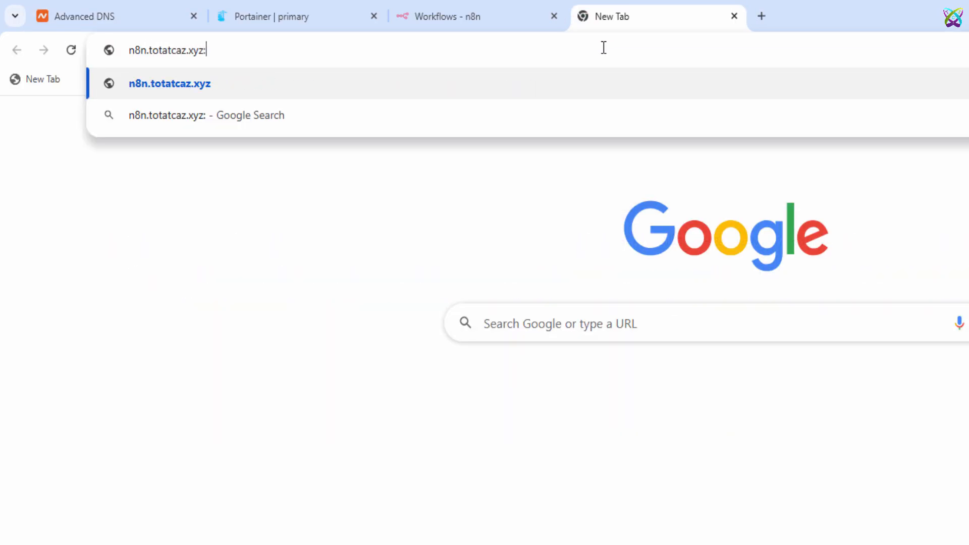
text(5678)
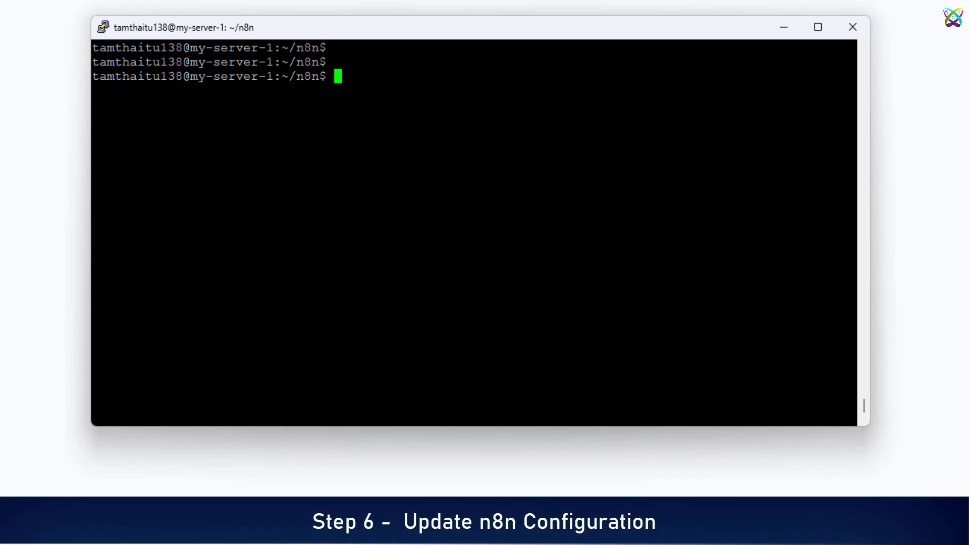
Edit .env in vim to set N8N_HOST=n8n.totatcaz.xyz and N8N_PROTOCOL=https.
text(vim)
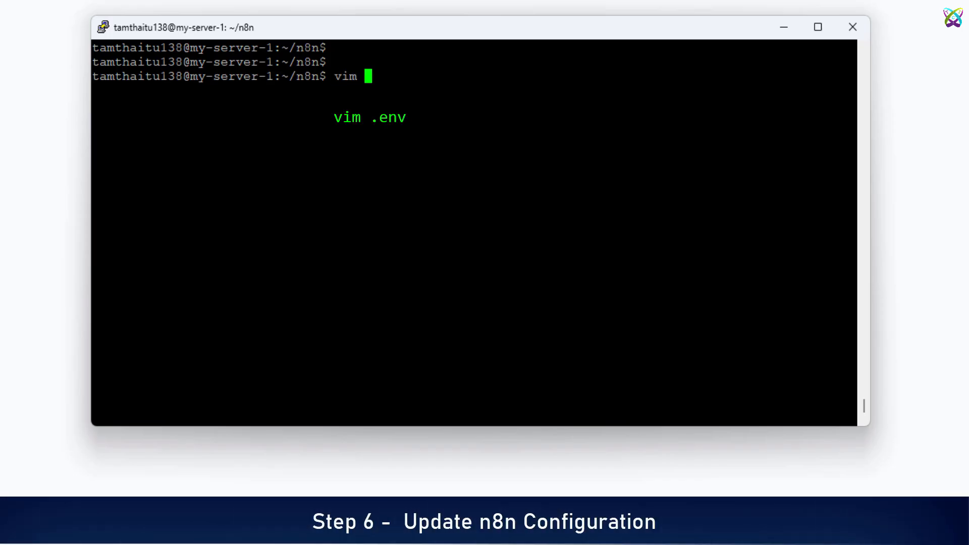
text(.env)
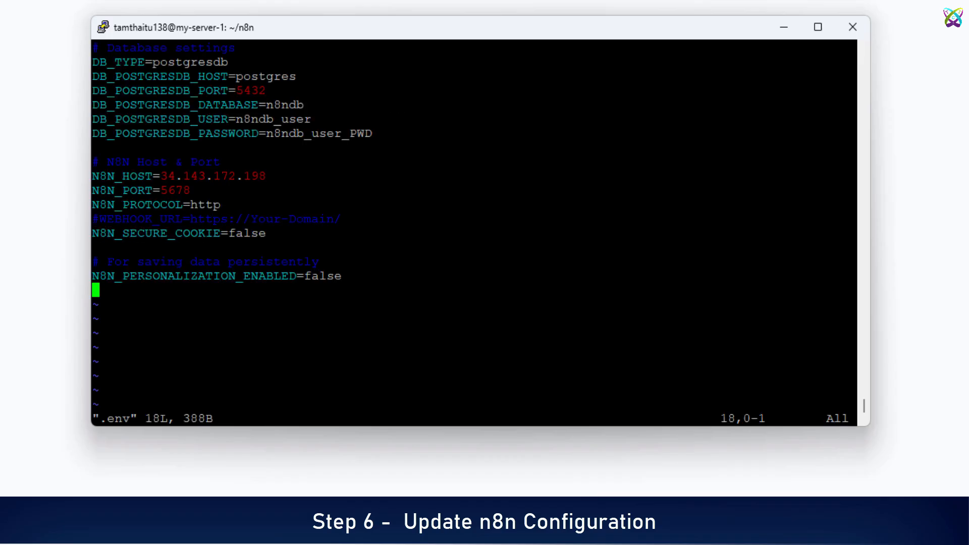
key(up)
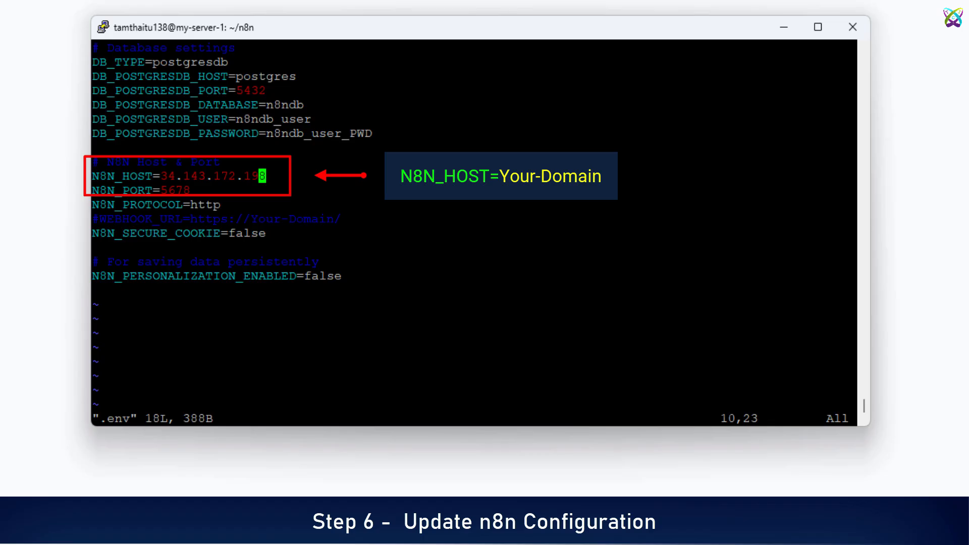
text(n8)
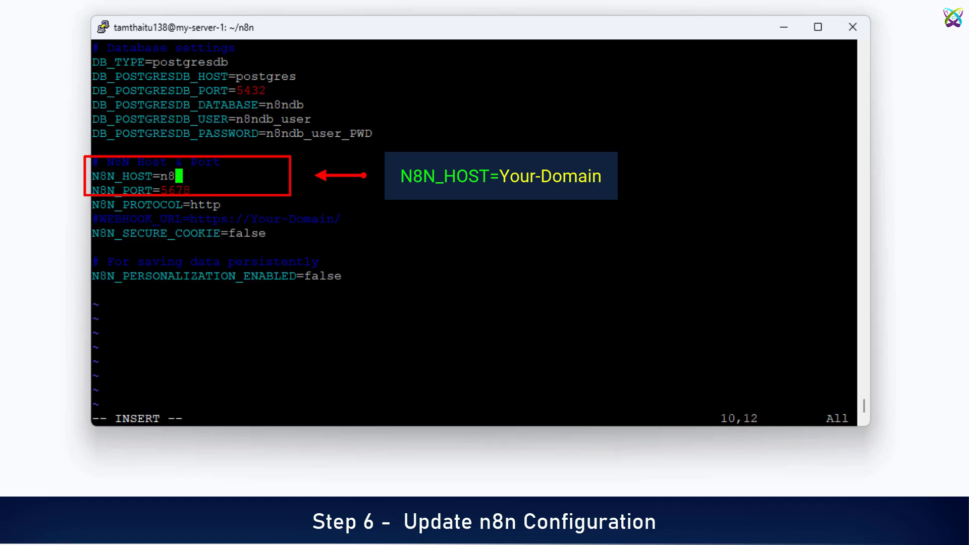
text(.totatcaz.)
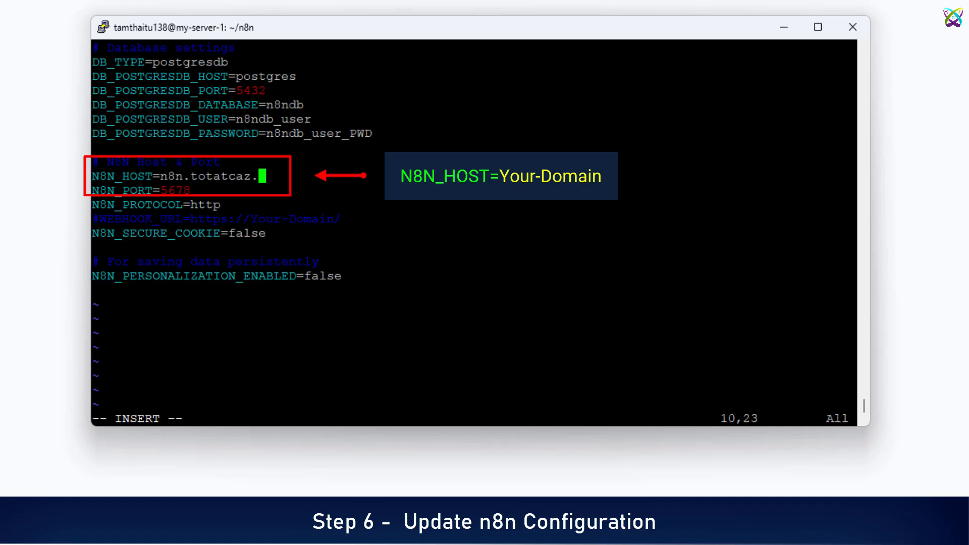
text(xyz)
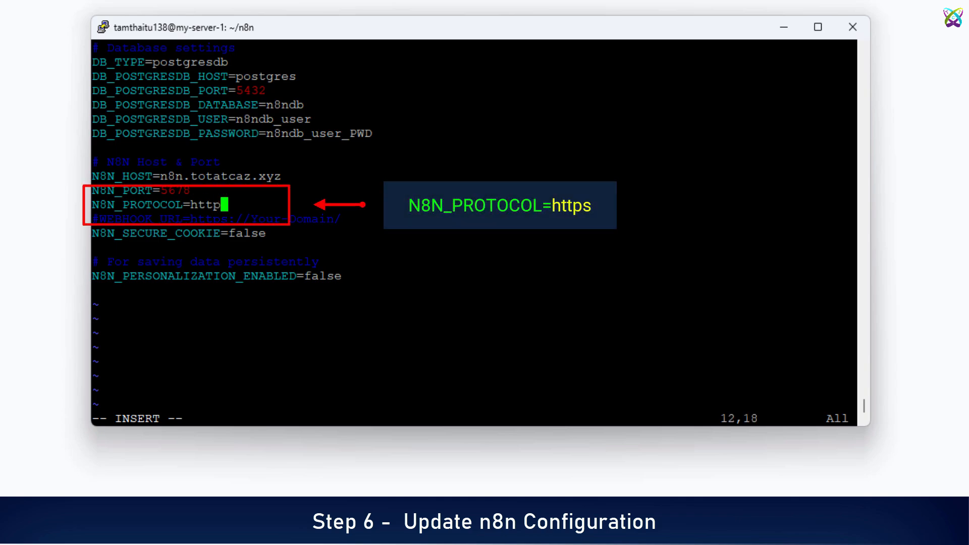
text(s)
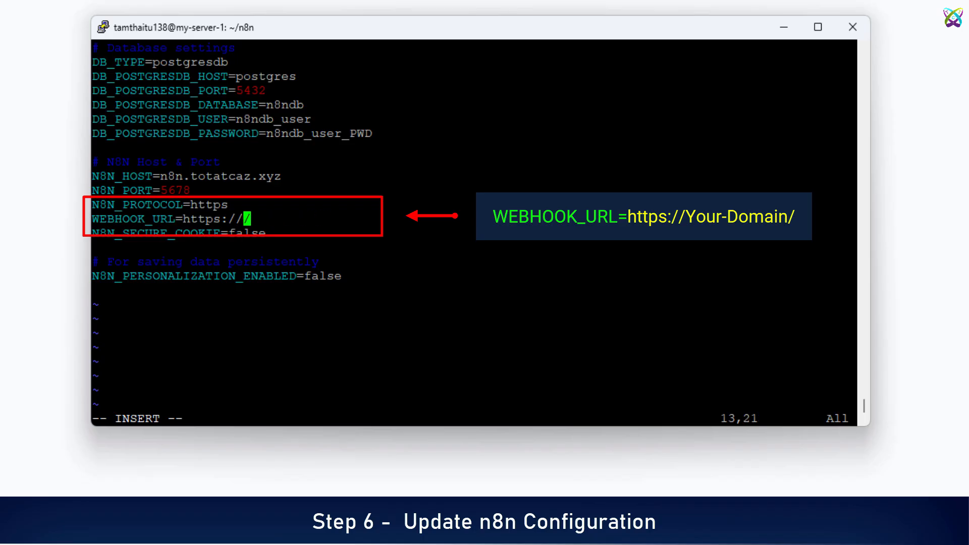
Set WEBHOOK_URL to n8n.totatcaz.xyz, enable N8N_SECURE_COOKIE=true, and save the file.
text(n8n.totatcaz)
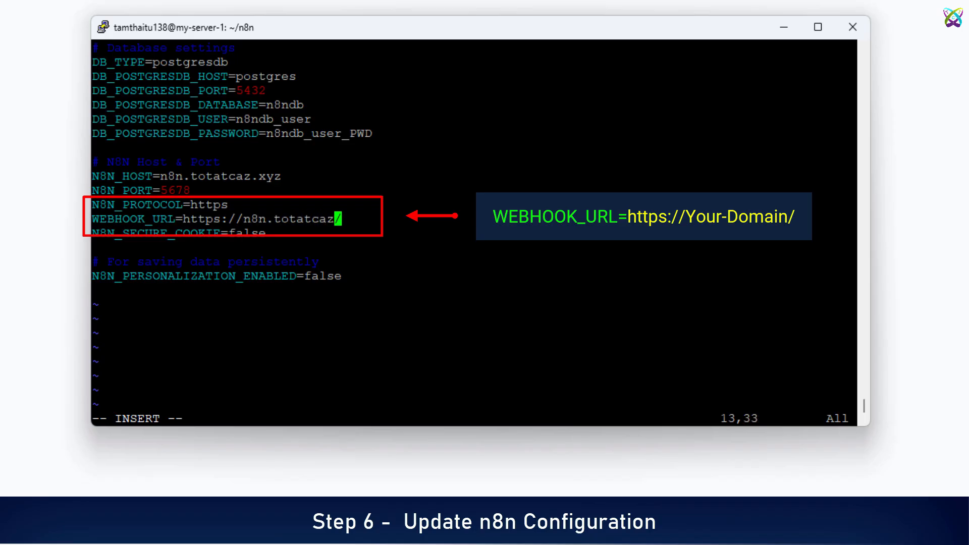
text(xyz)
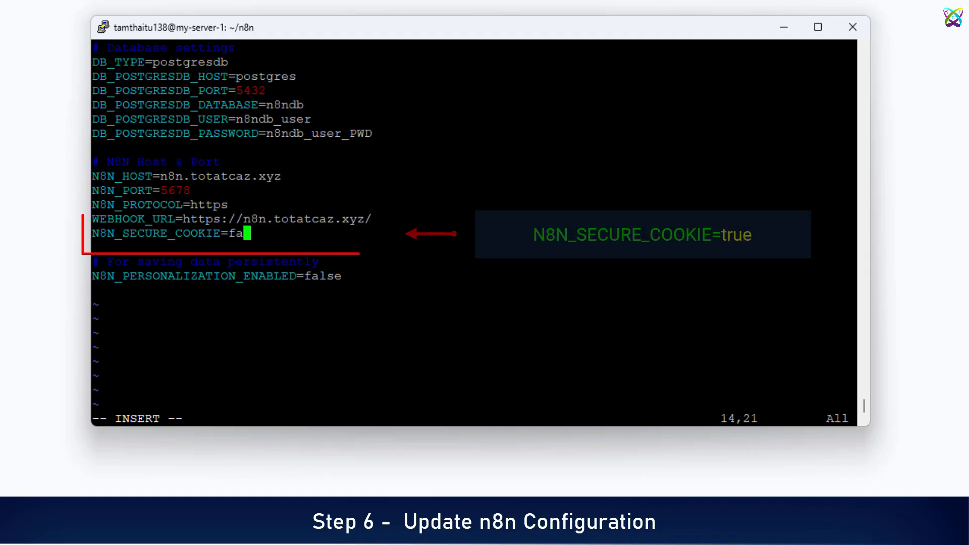
text(u)
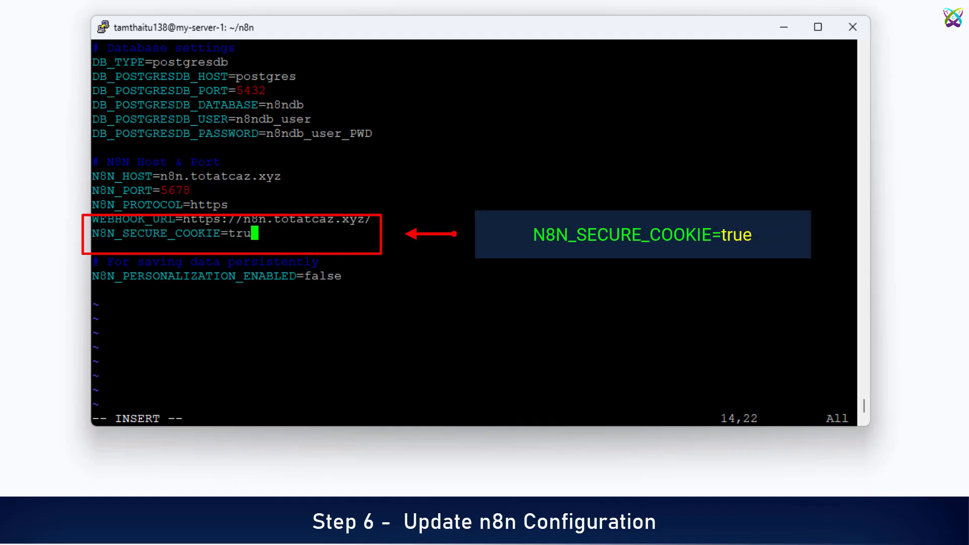
text(e)
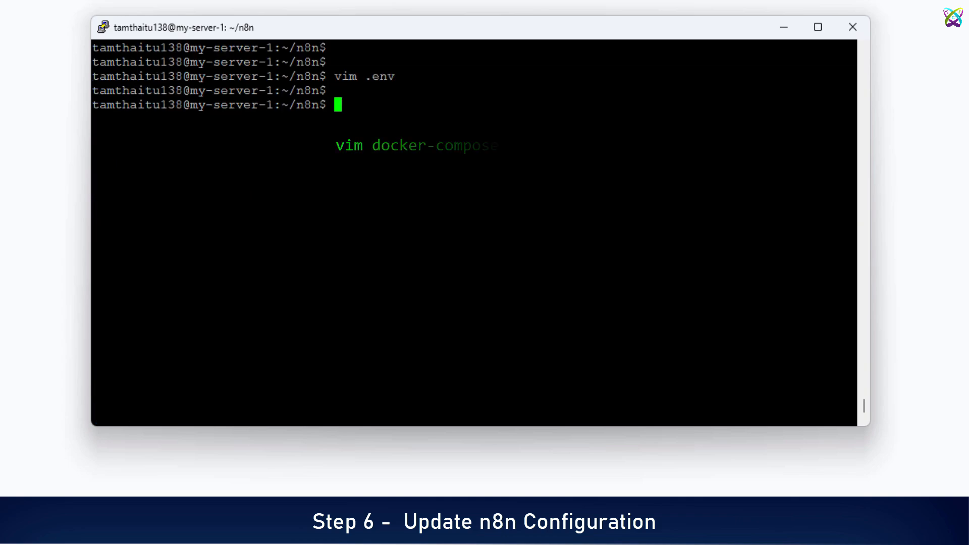
Edit docker-compose.yml in vim and uncomment the WEBHOOK_URL line in the n8n environment block.
text(vim doc)
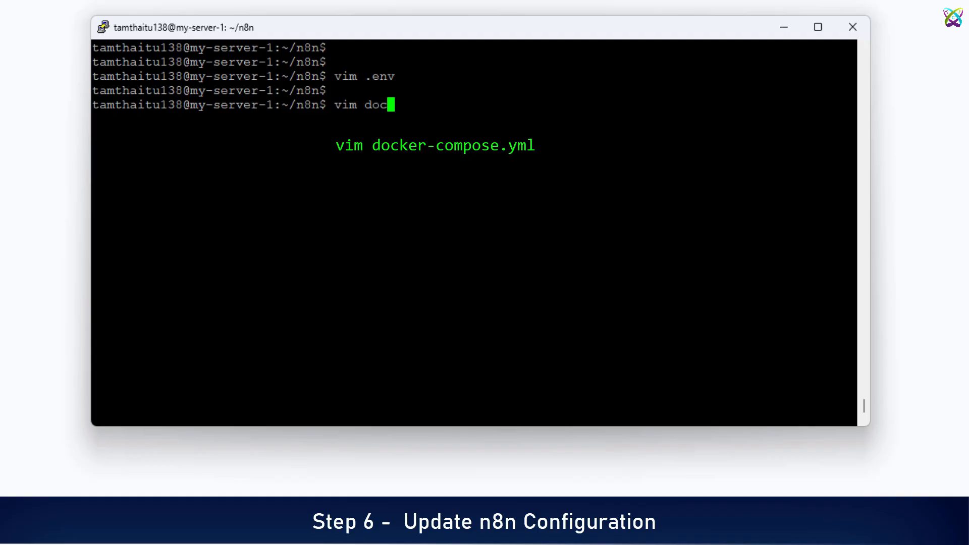
text(ker-compose.yml)
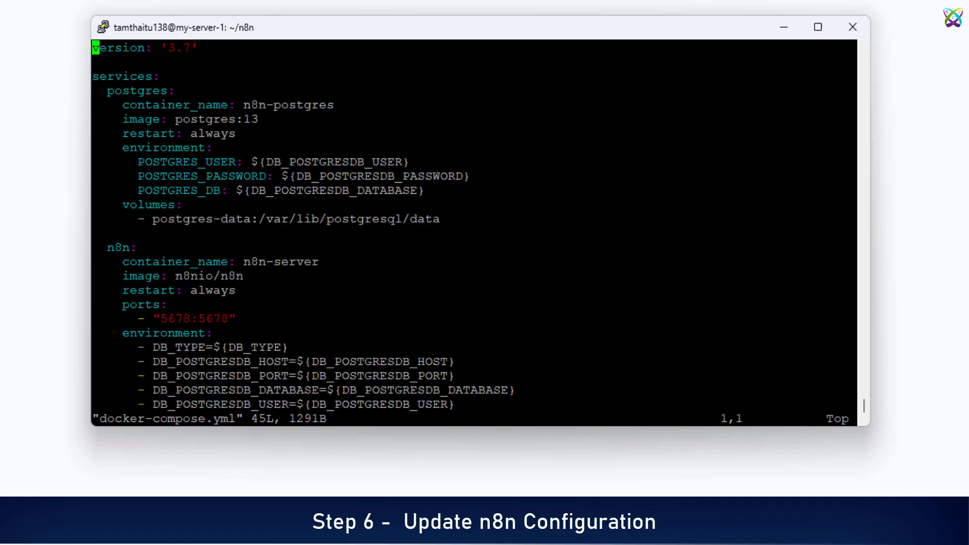
scroll(down, 3)
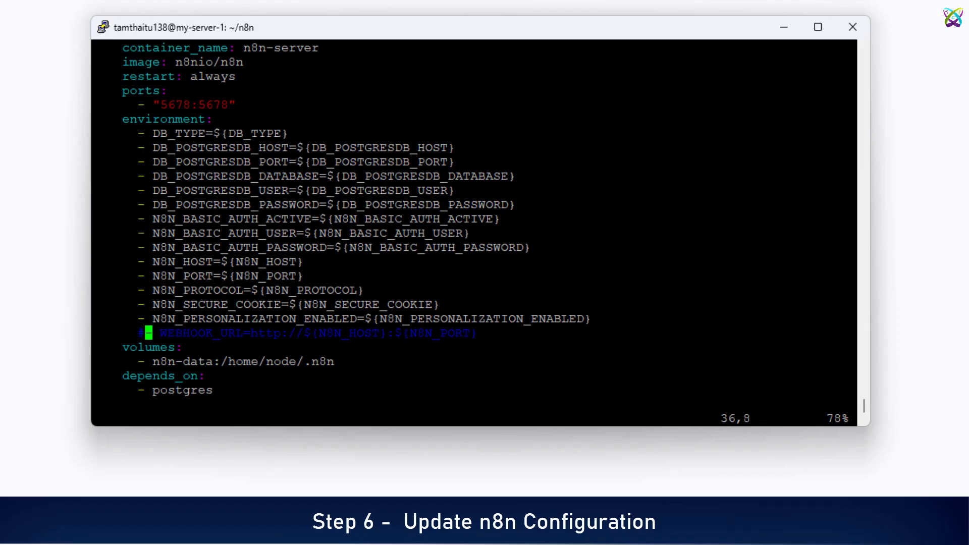
key(i)
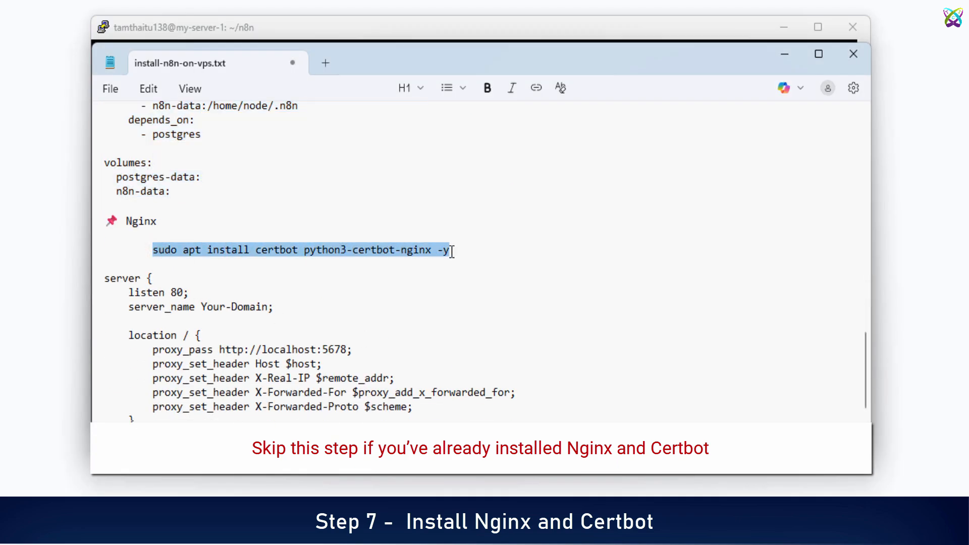
mouse_move(294, 41)
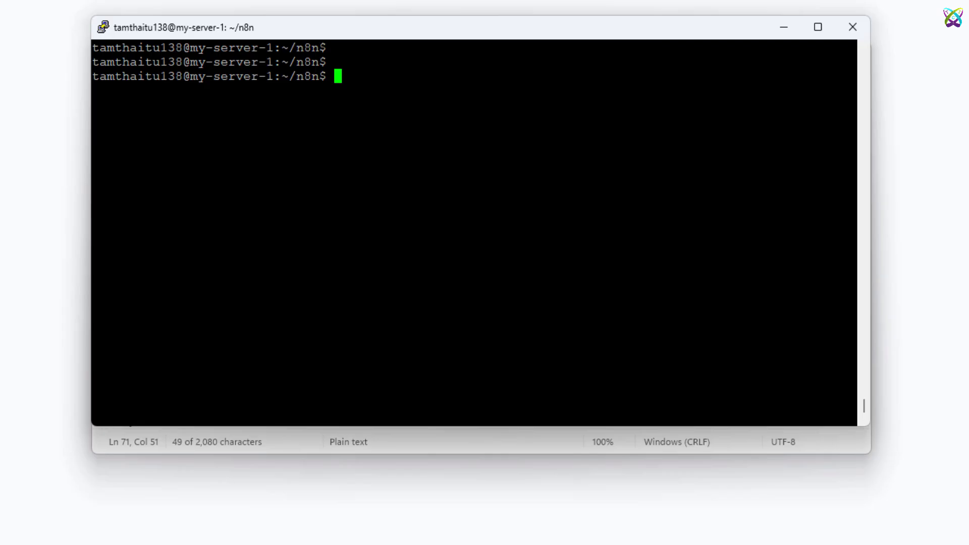
Create /etc/nginx/sites-available/n8n with sudo vim and paste in the Nginx proxy server block from the notes.
text(sudo v)
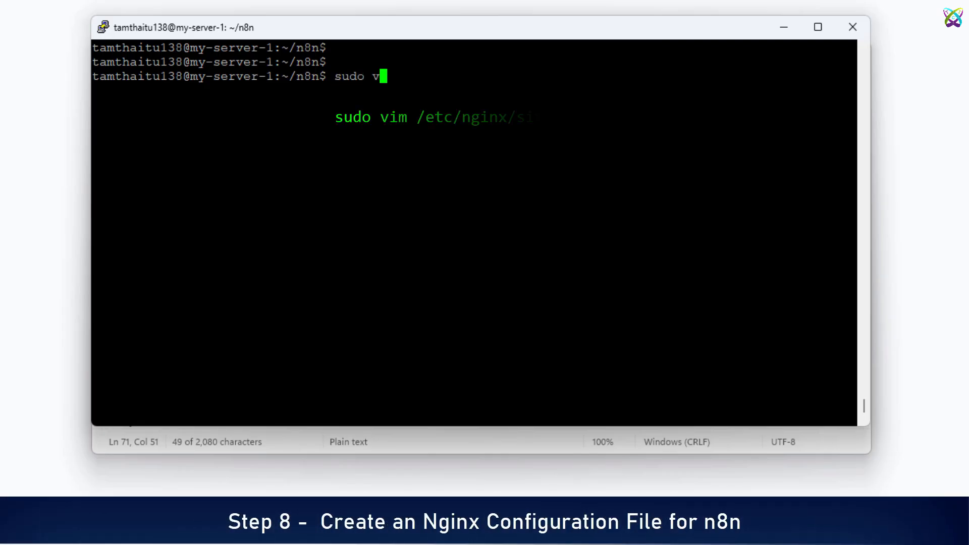
text(im /etc/nginx/s)
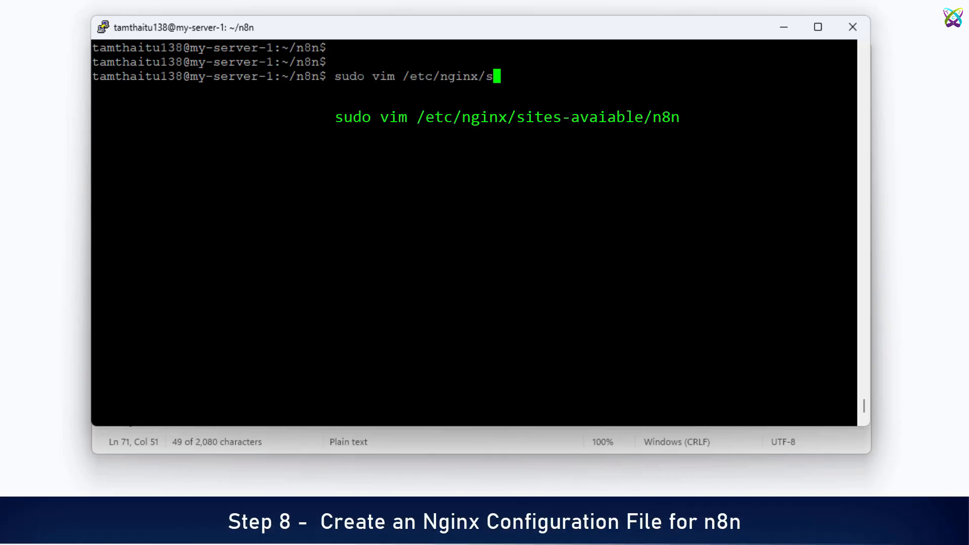
text(ites-available/)
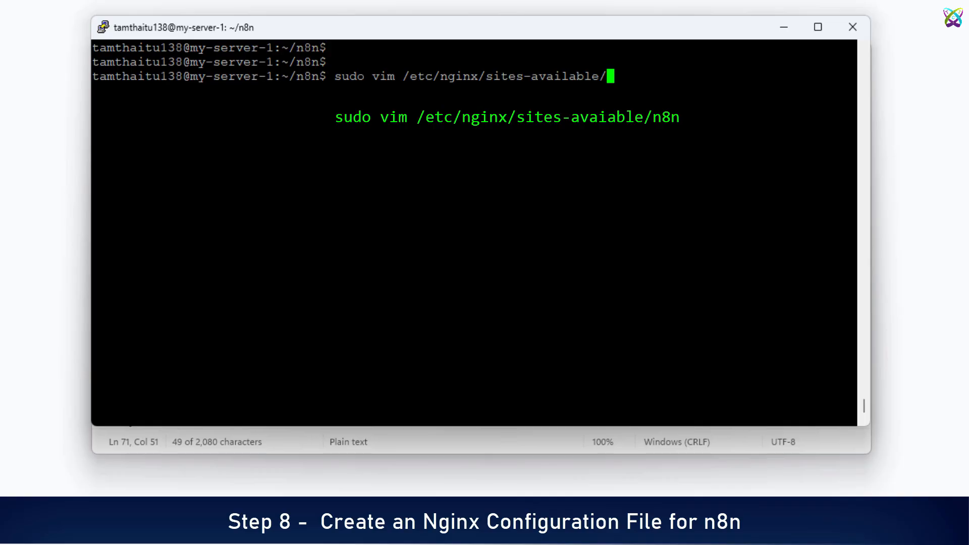
text(n8n)
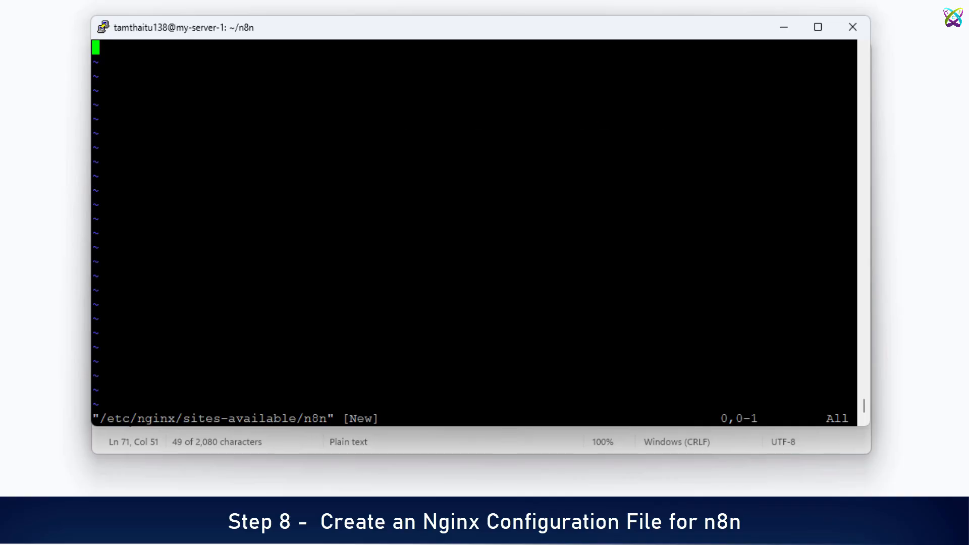
key(i)
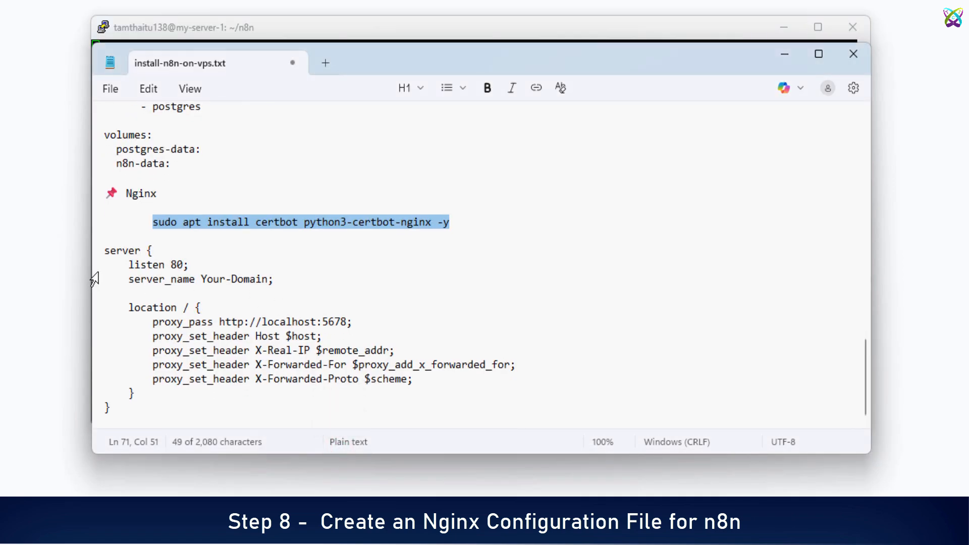
drag(108, 250, 173, 407)
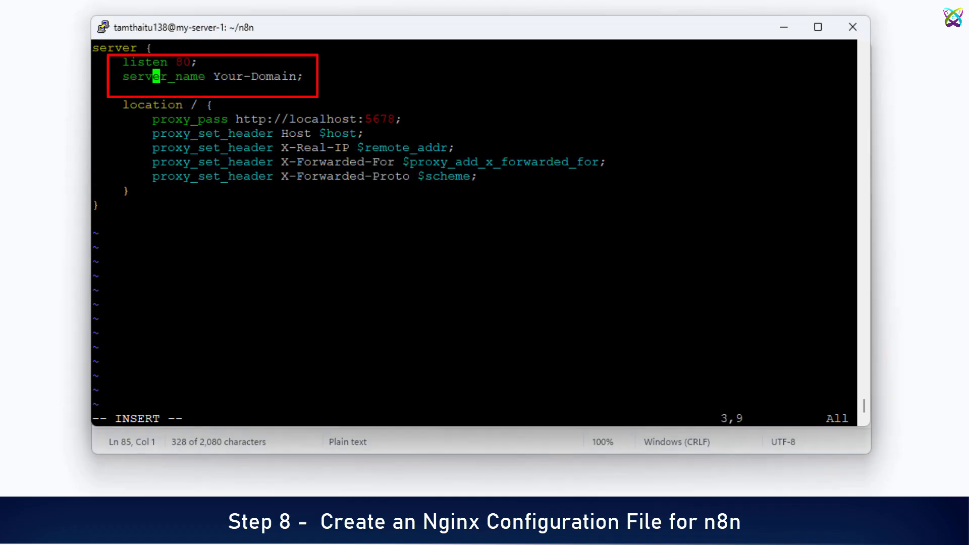
Set server_name to n8n.totatcaz.xyz and save the site file.
text(n8)
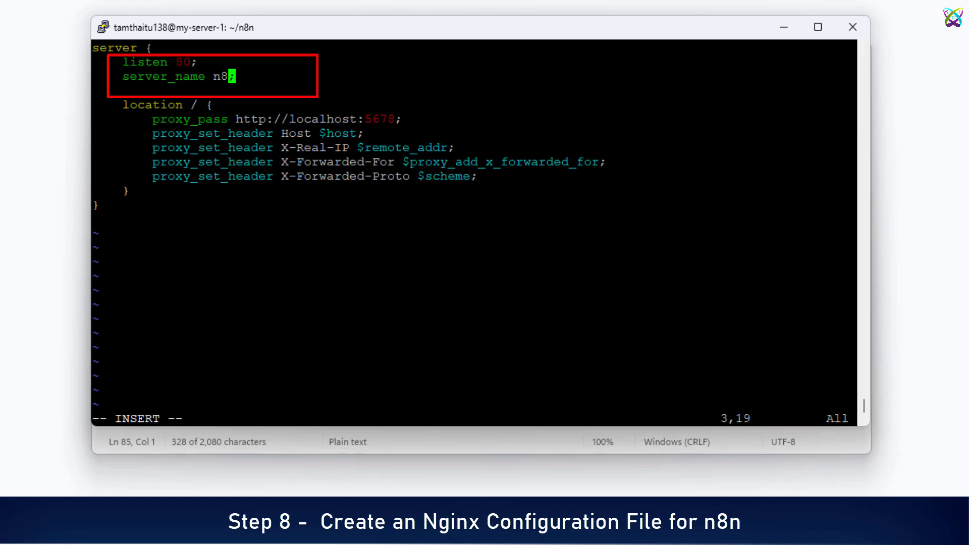
text(n.totatcaz.)
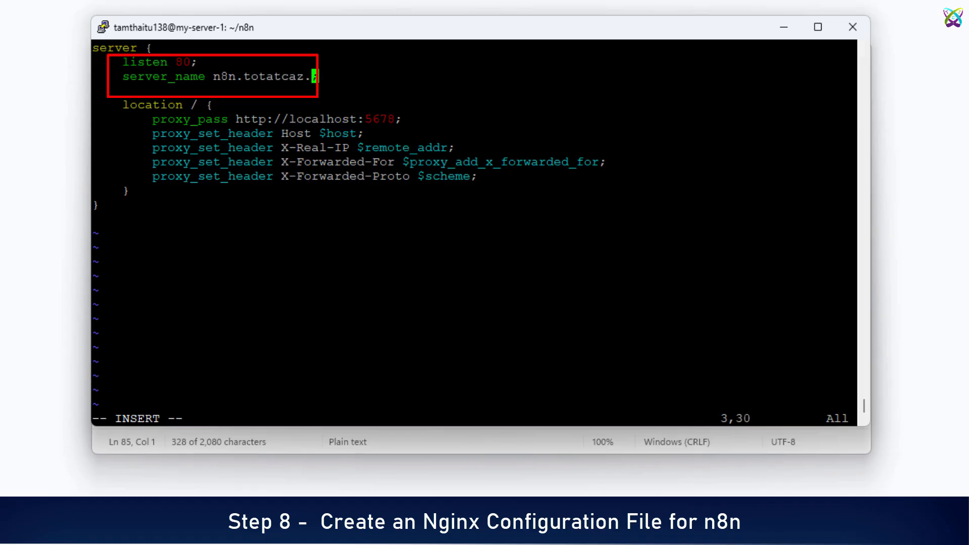
text(xyz)
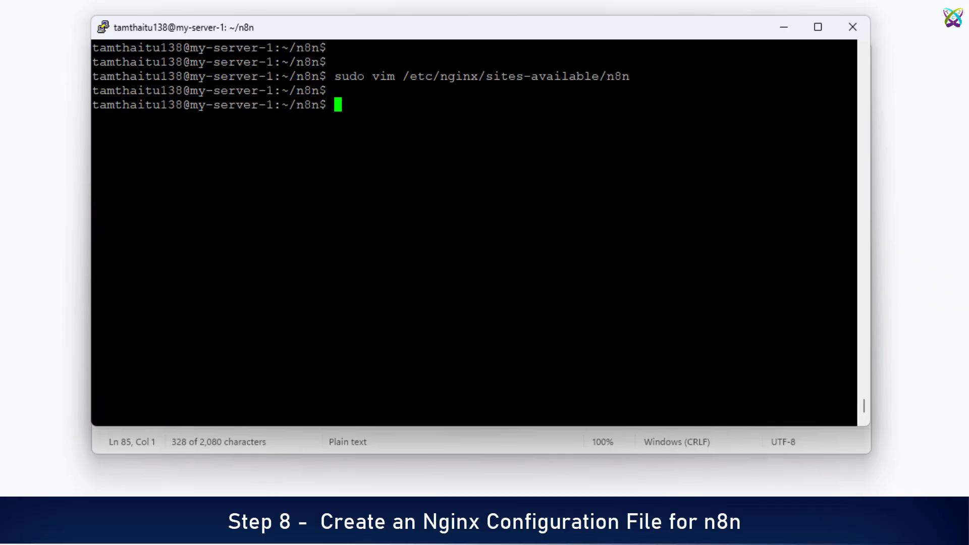
Symlink /etc/nginx/sites-available/n8n into /etc/nginx/sites-enabled/.
text(sudo ln)
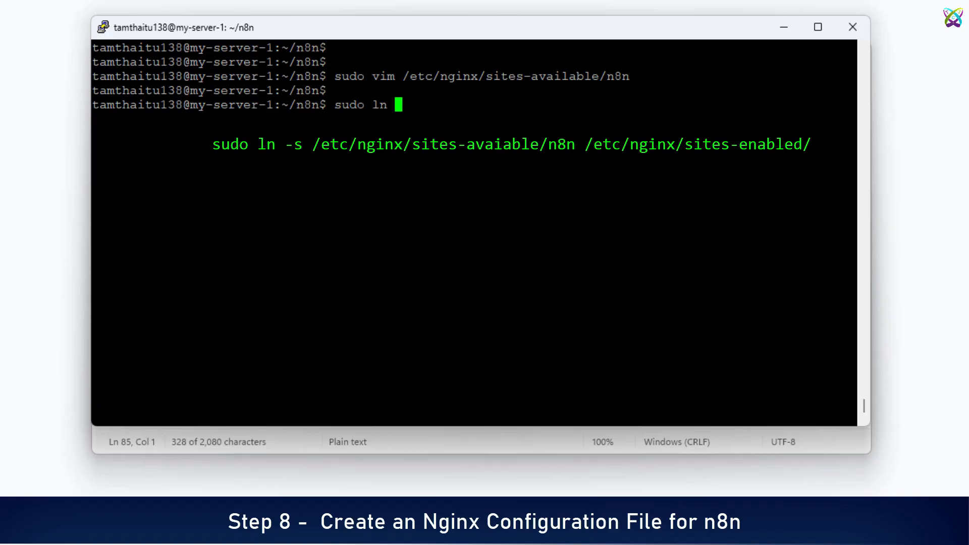
text(-s /etc/nginx/sites-)
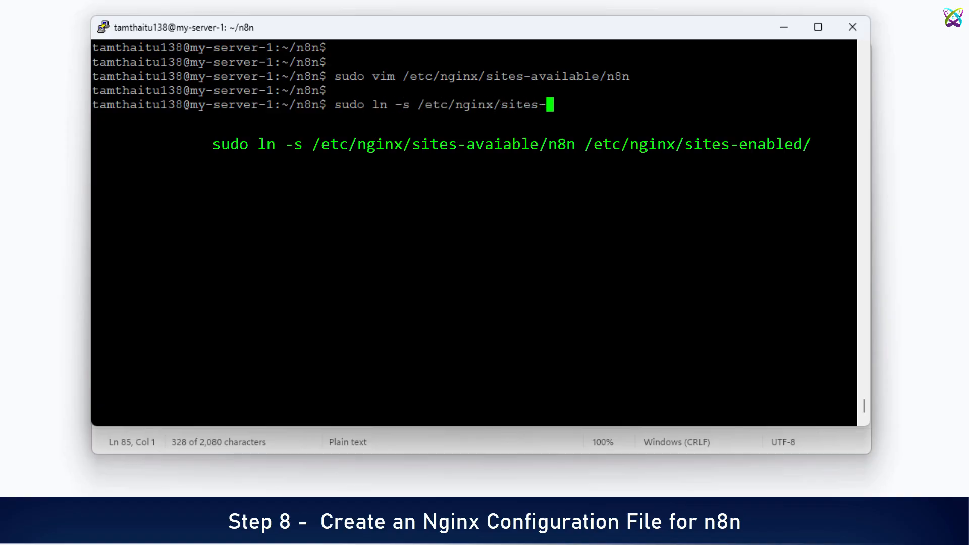
text(available/n8n)
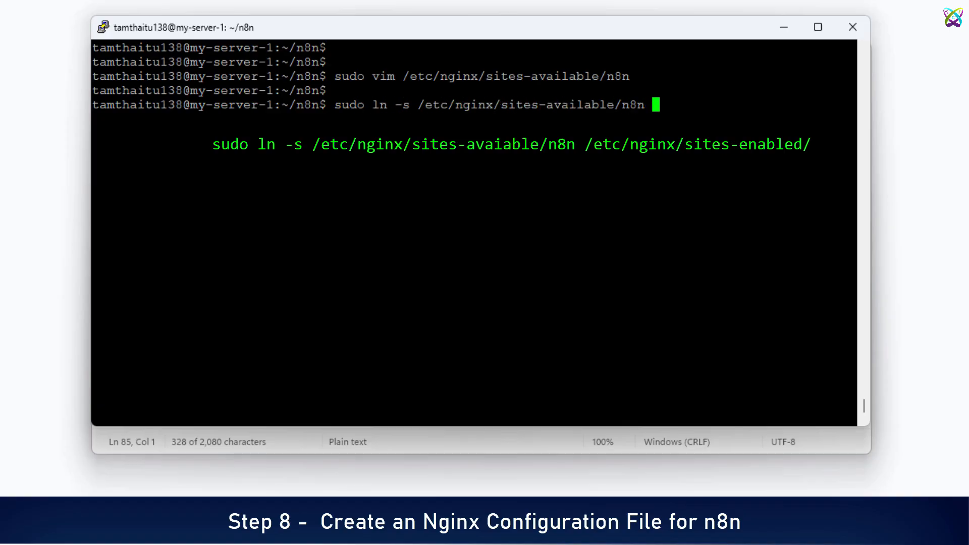
text(/etc/nginx/sites-enabled/)
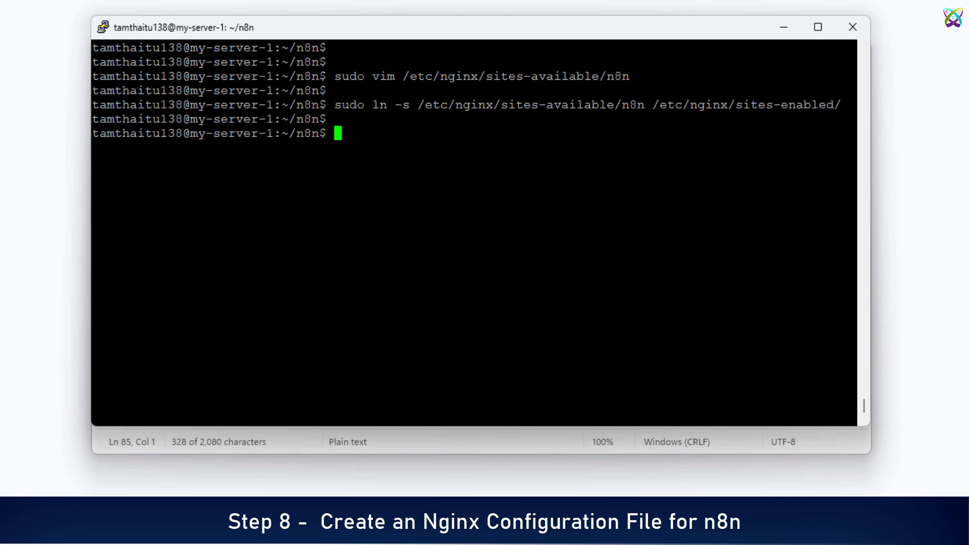
Verify the configuration with nginx -t and restart Nginx via systemctl.
text(sudo n)
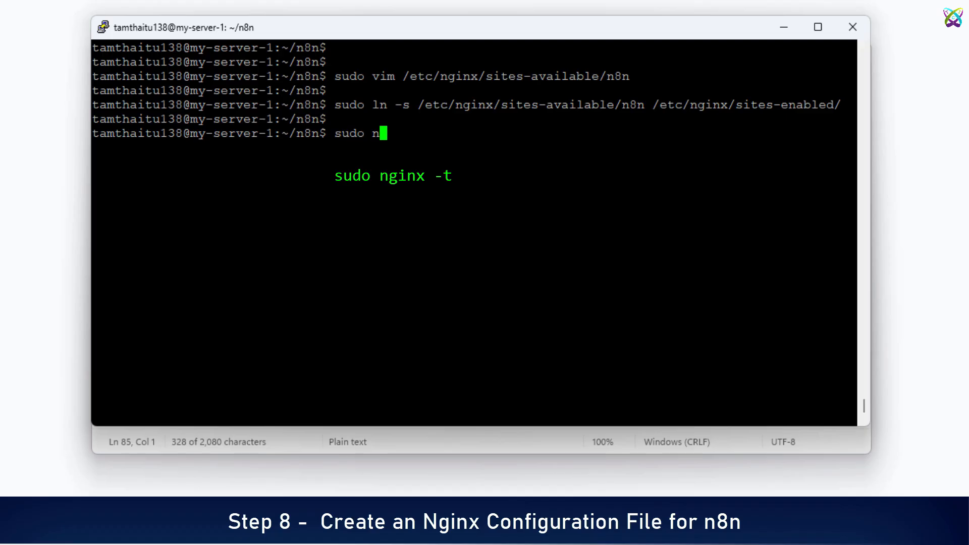
text(ginx -t)
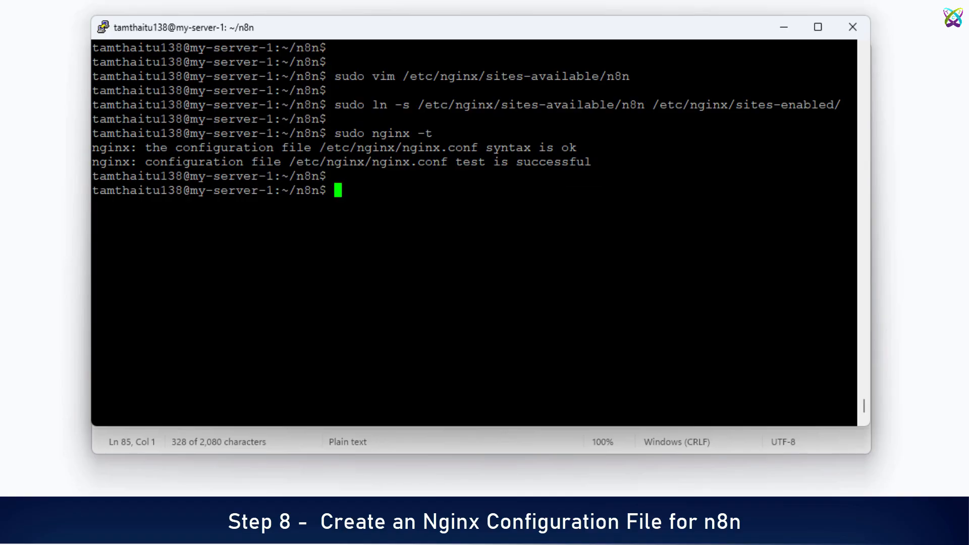
text(su)
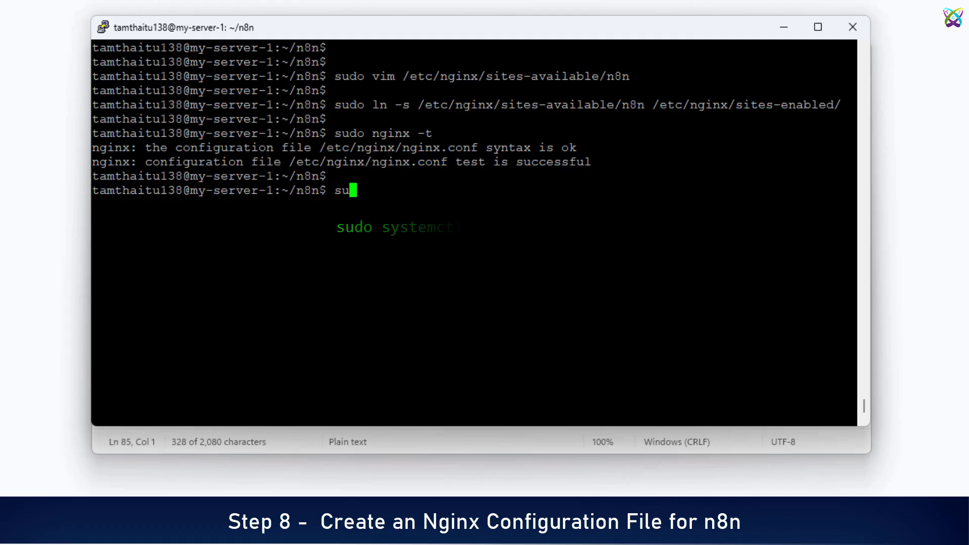
text(do systemctl restart nginx)
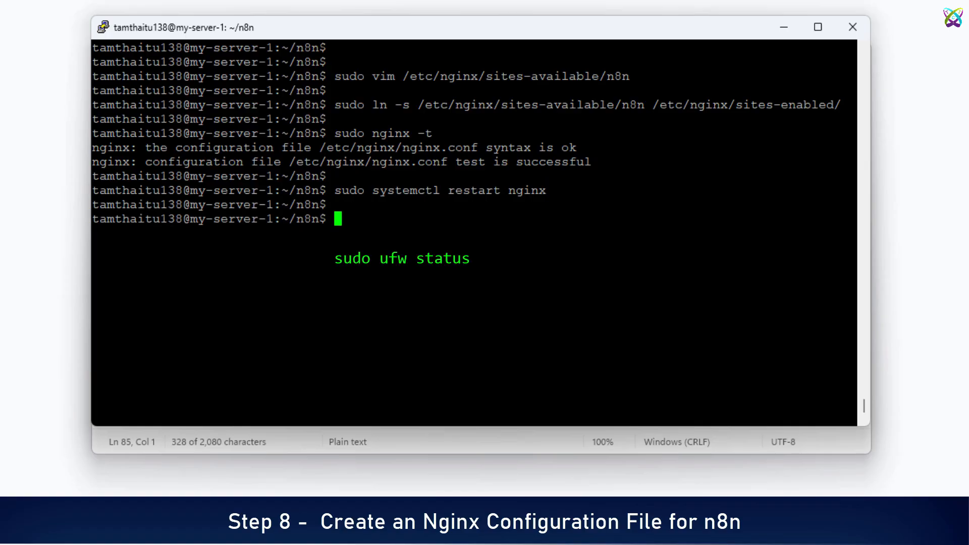
Check ufw is active with port 80 allowed, then allow port 443 as well.
text(sudo ufw)
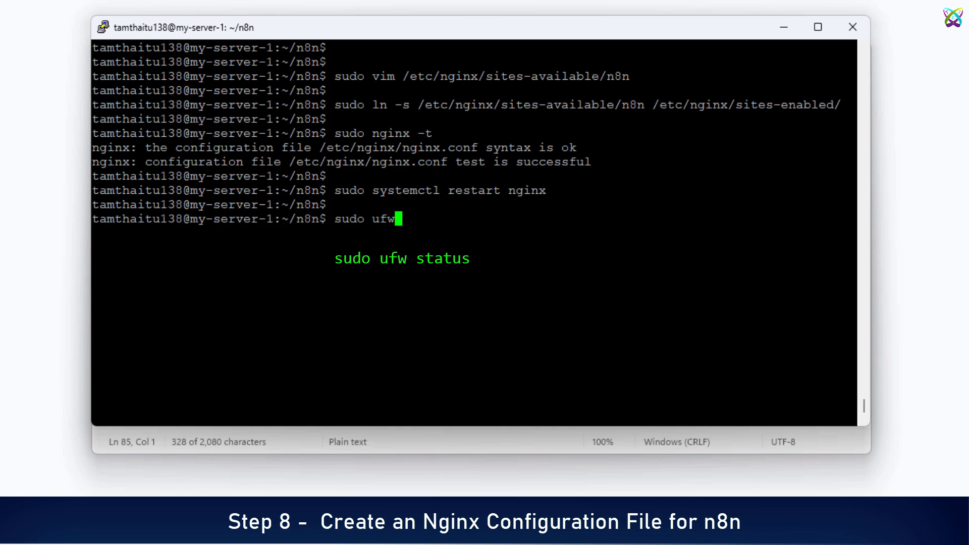
text(status)
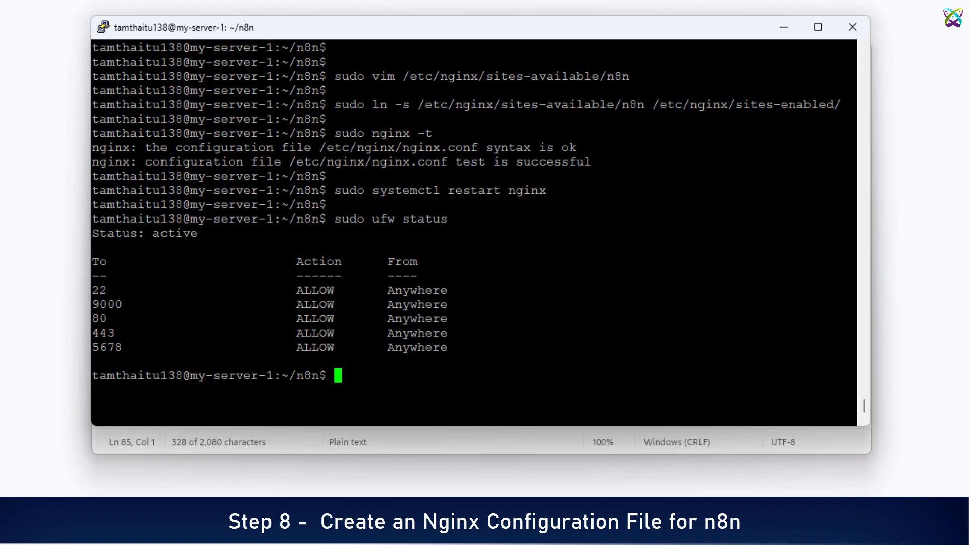
text(sudo)
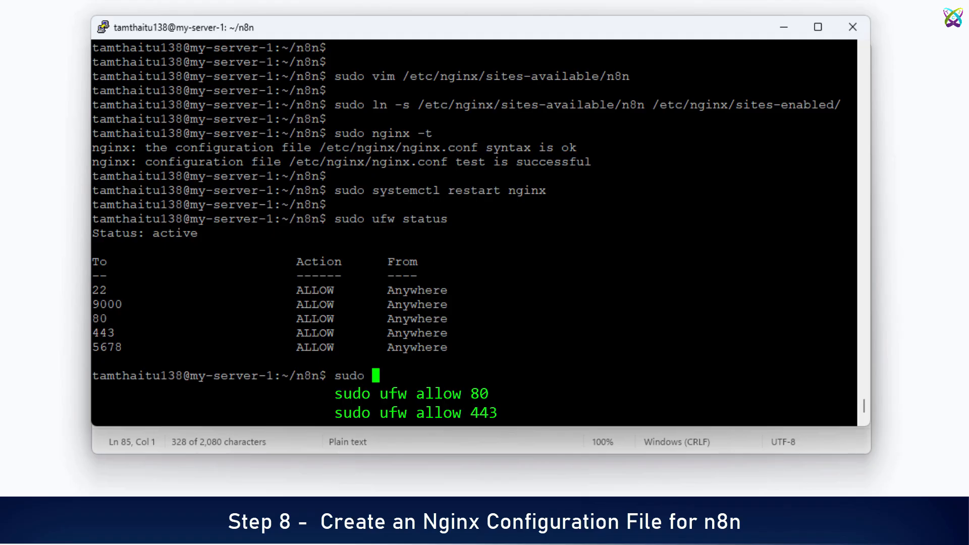
text(ufw allow 80)
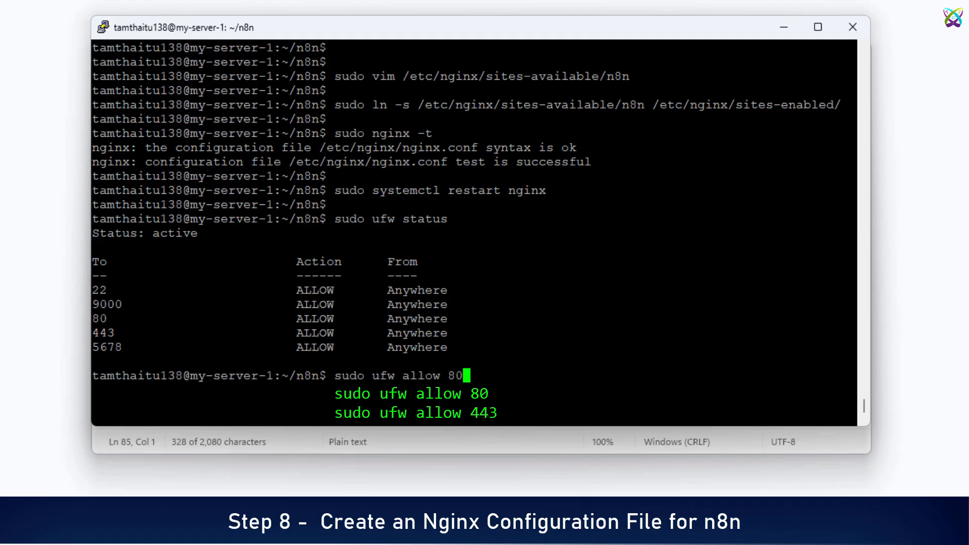
key(Backspace)
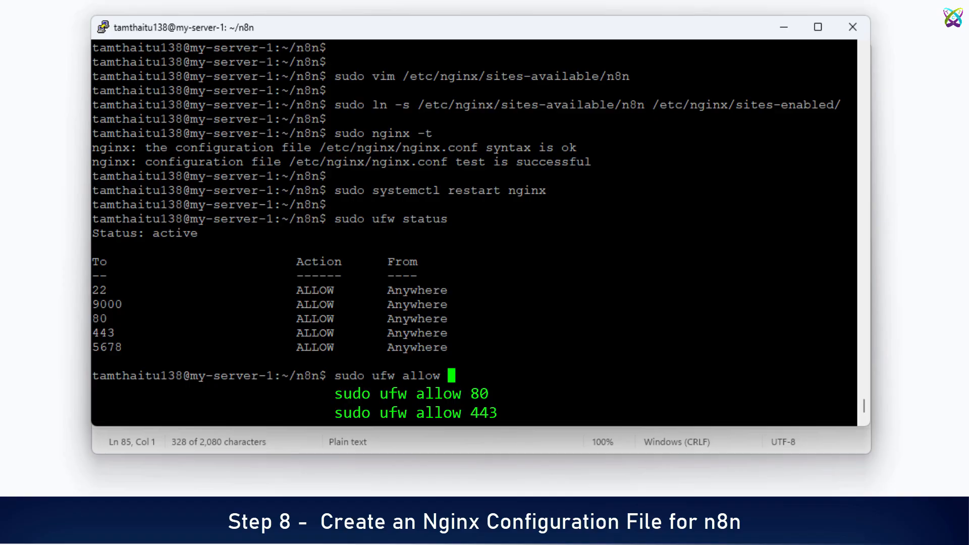
text(443)
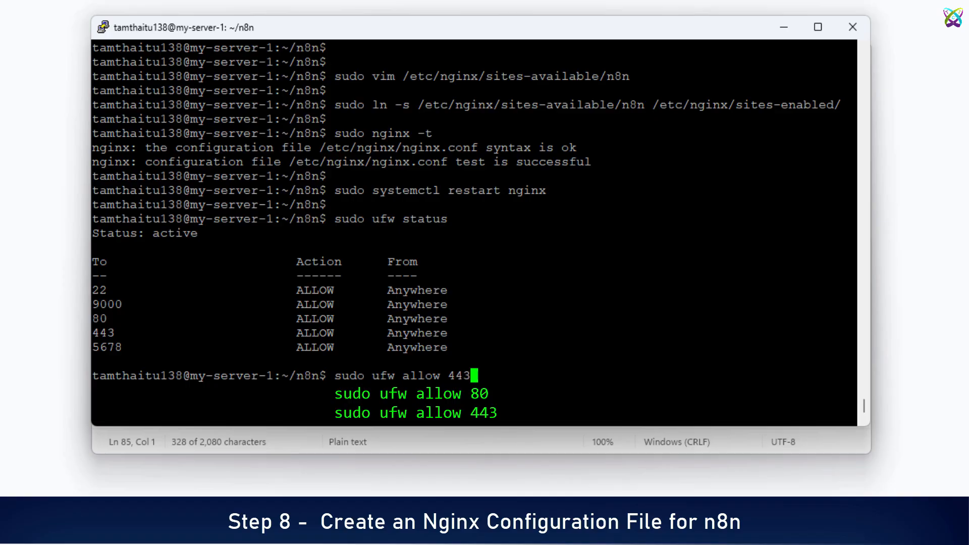
key(ctrl+c)
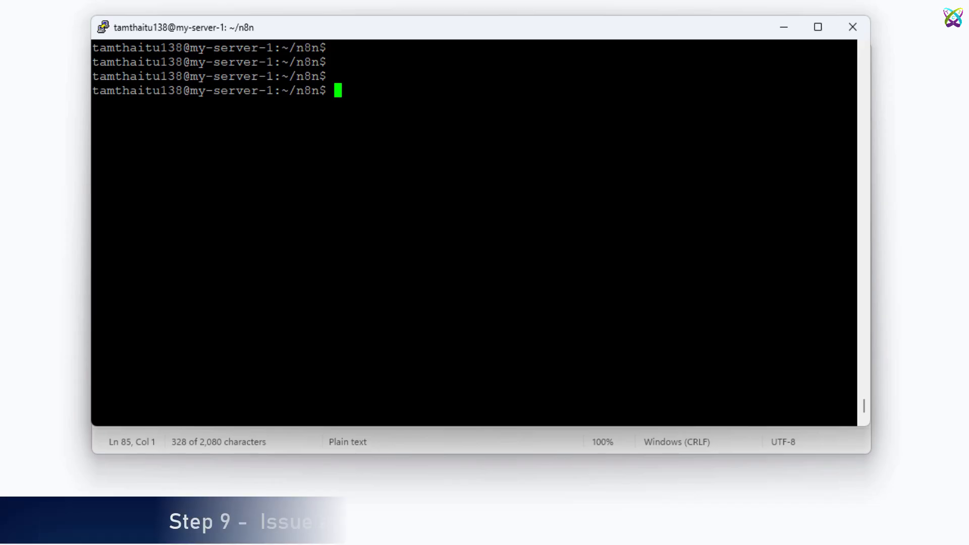
Run sudo certbot --nginx -d n8n.totatcaz.xyz to issue and deploy the SSL certificate.
text(sudo certbot)
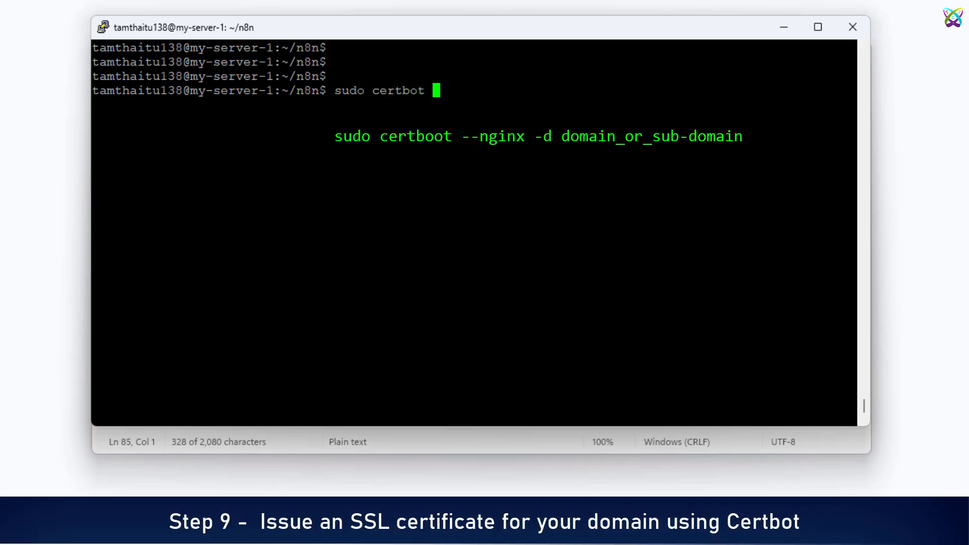
text(--nginx)
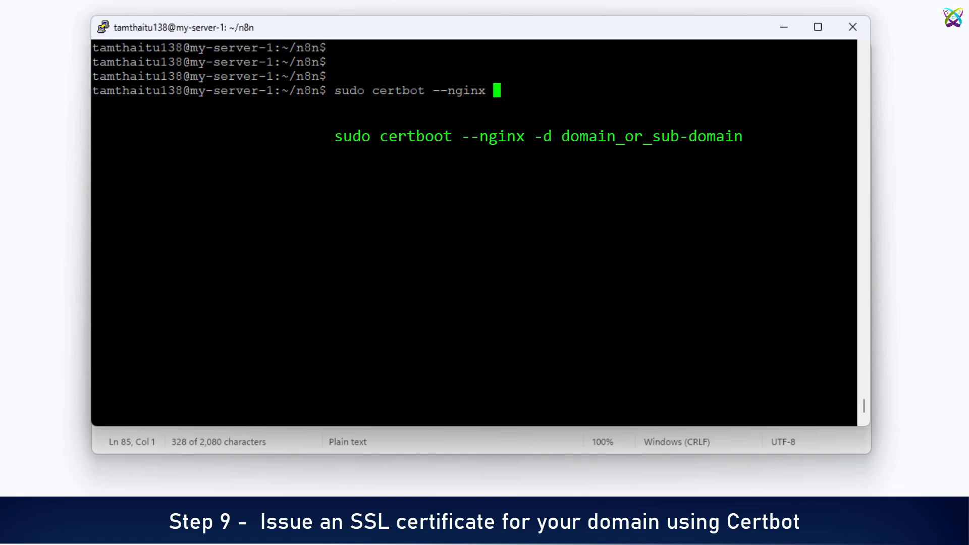
text(-d n8n.)
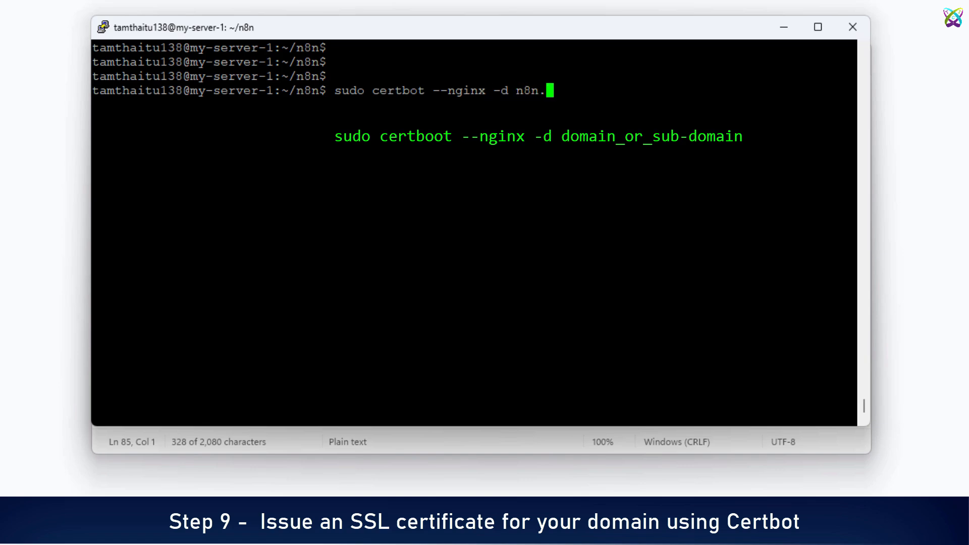
text(totatcaz.x)
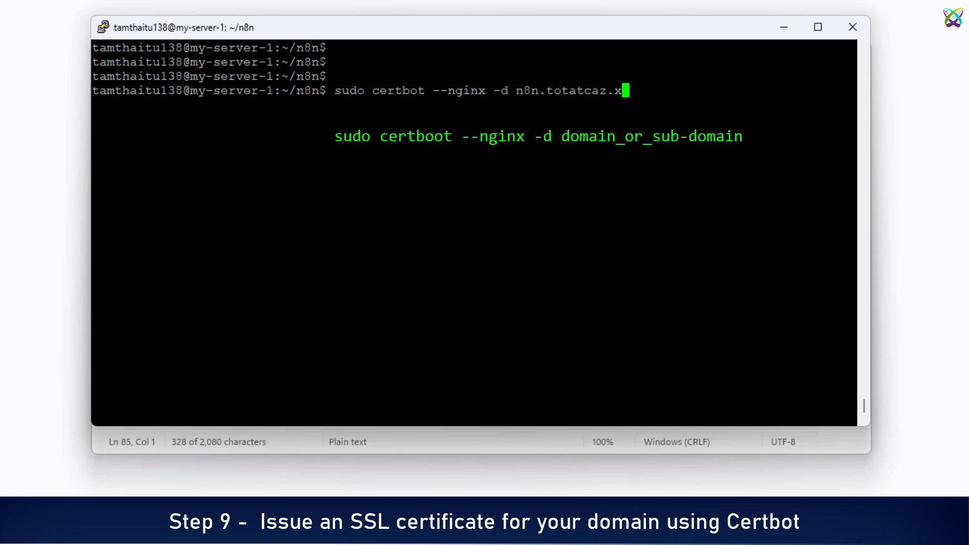
text(yz)
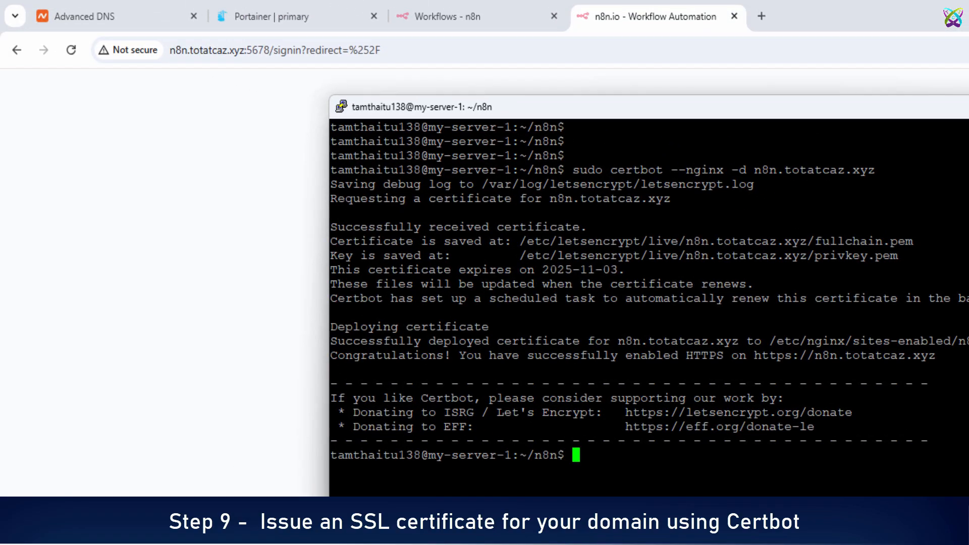
mouse_move(761, 16)
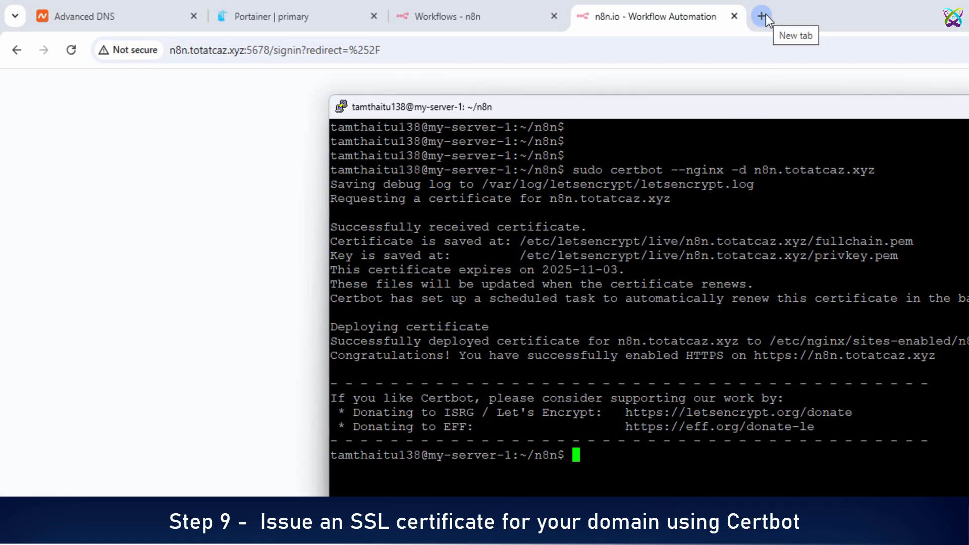
Load n8n.totatcaz.xyz in a new tab and confirm the site-info shows a secure connection.
click(763, 16)
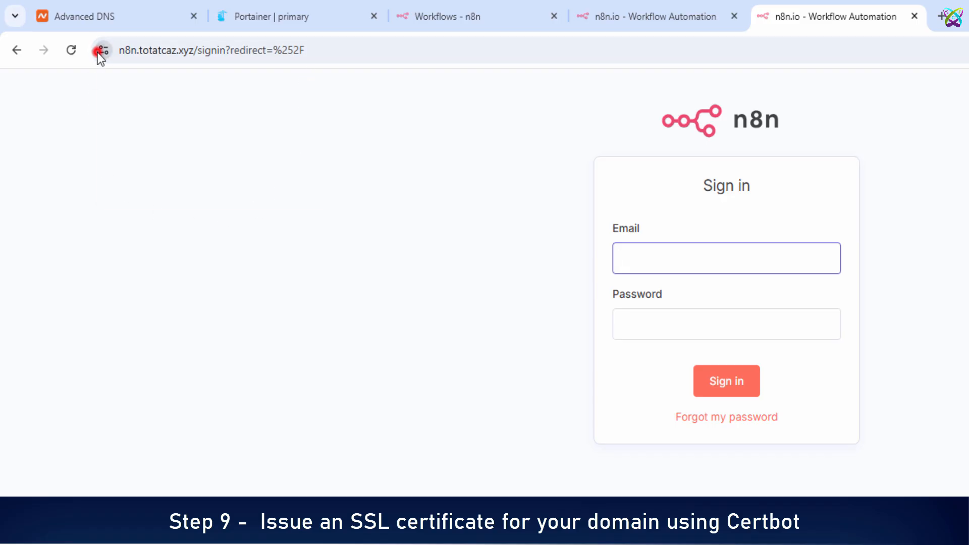
click(102, 50)
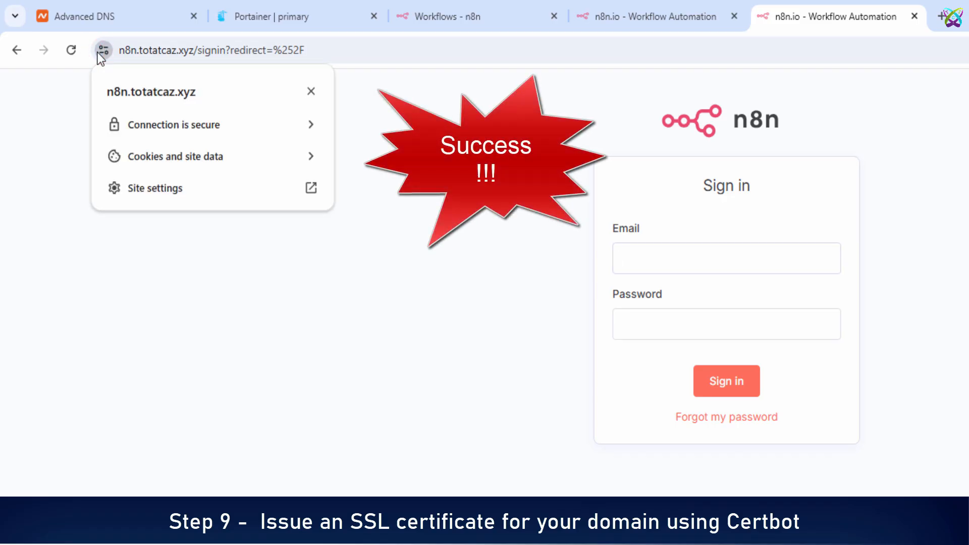